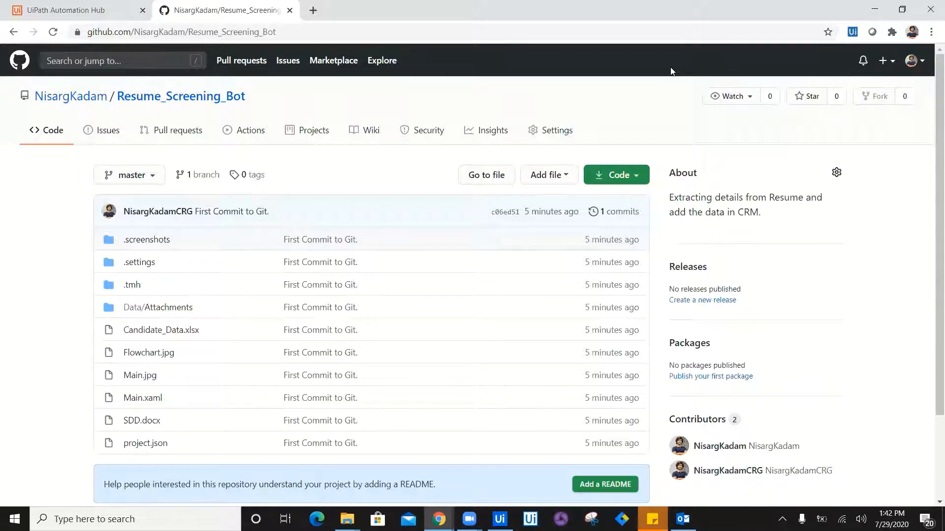
pyautogui.moveTo(319, 280)
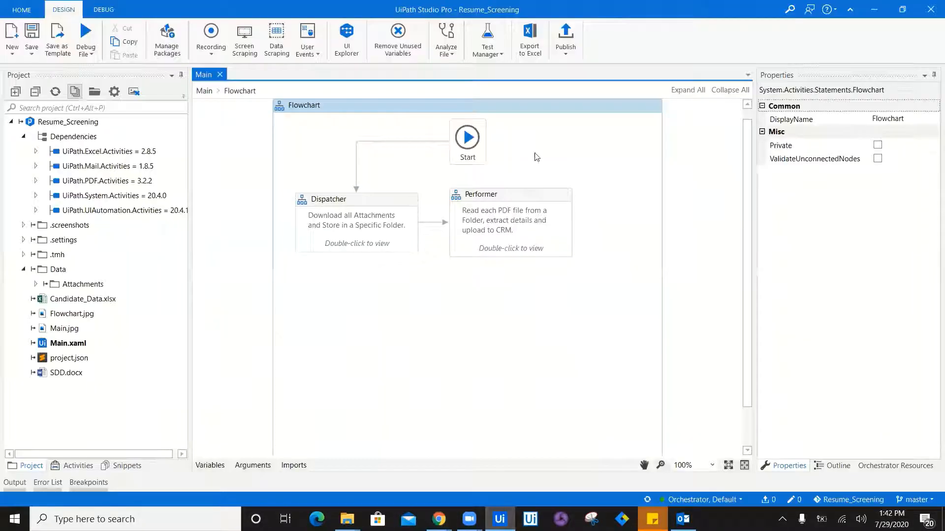
pyautogui.moveTo(441, 338)
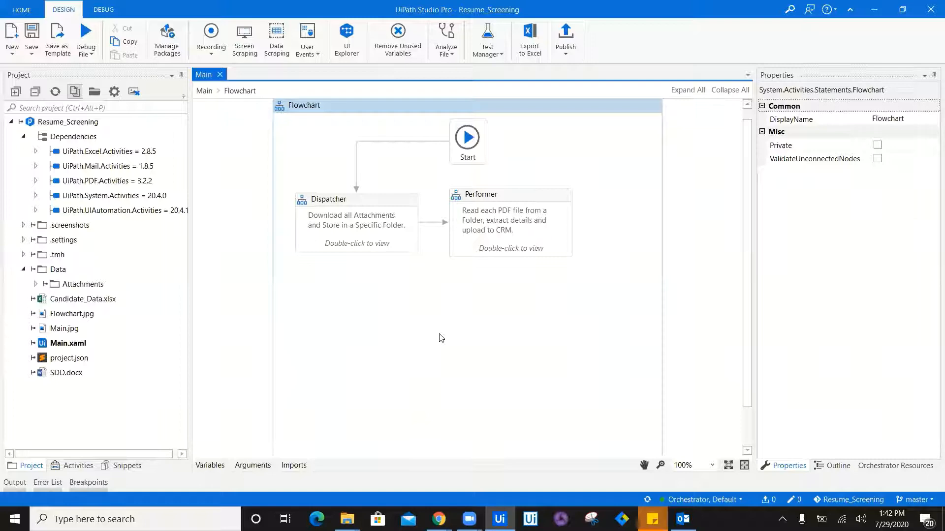
pyautogui.moveTo(444, 446)
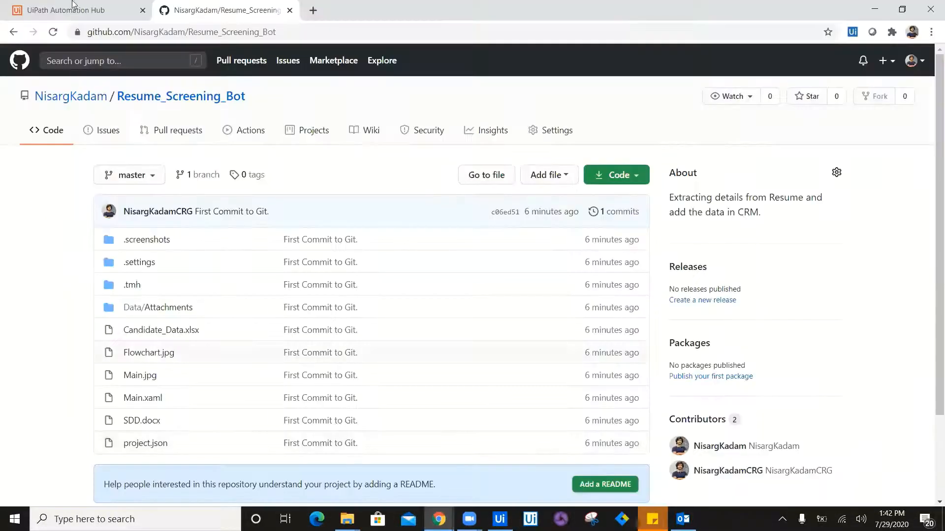
# Set Recruitment_Process_Automation to phase Development with status On Track and save the change.
pyautogui.click(64, 10)
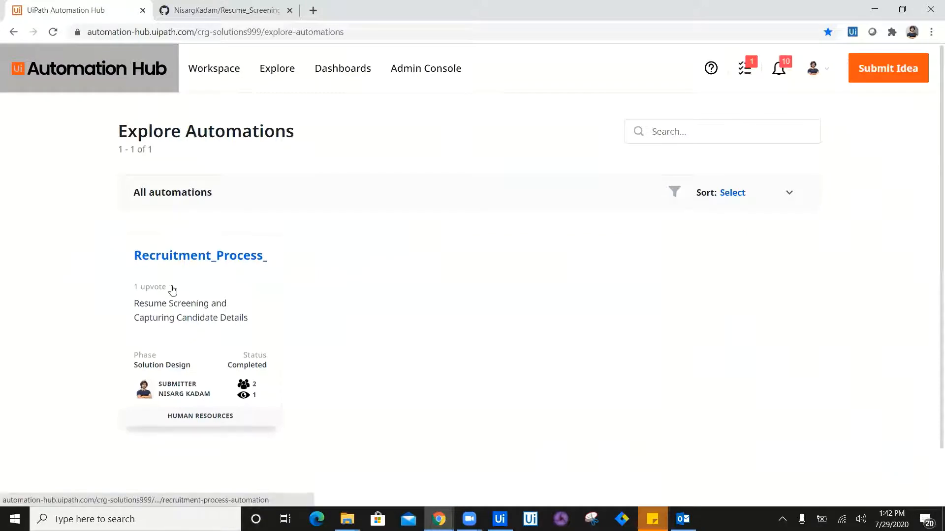
pyautogui.click(277, 68)
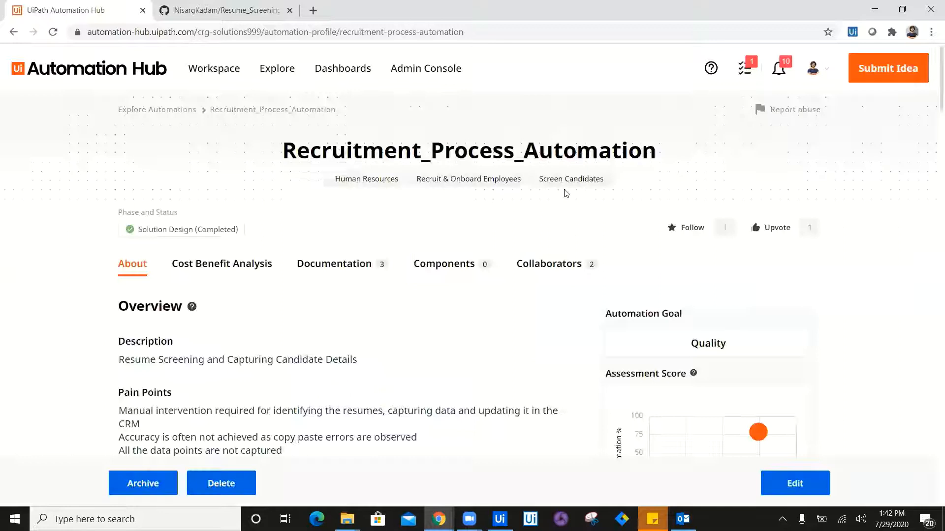
pyautogui.moveTo(792, 471)
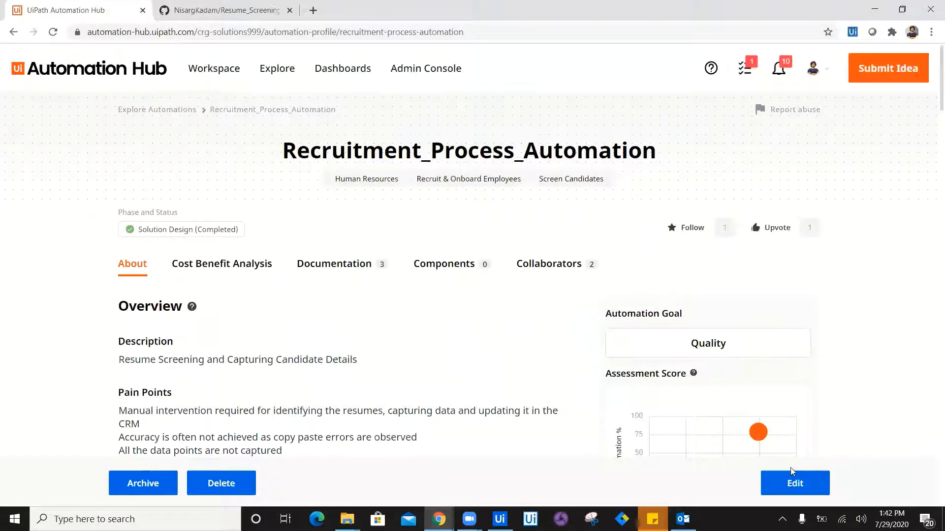
pyautogui.click(795, 483)
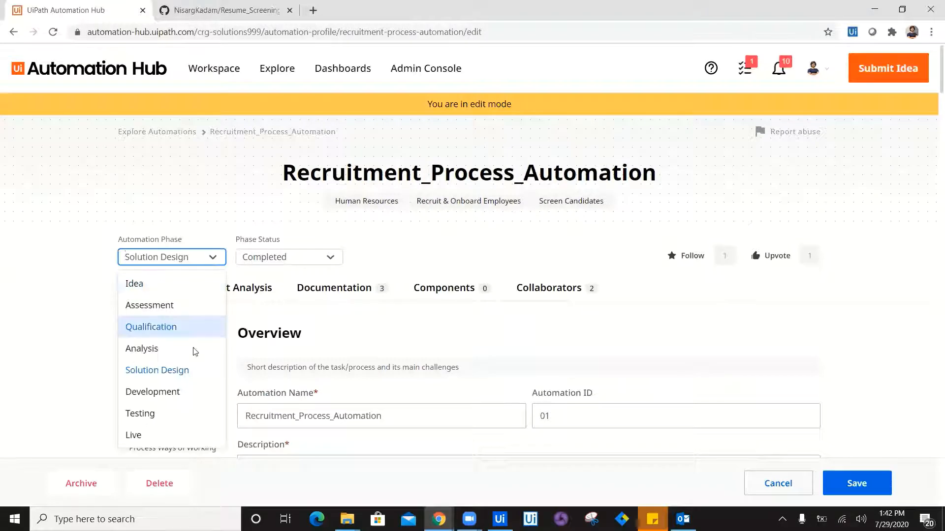
pyautogui.click(152, 392)
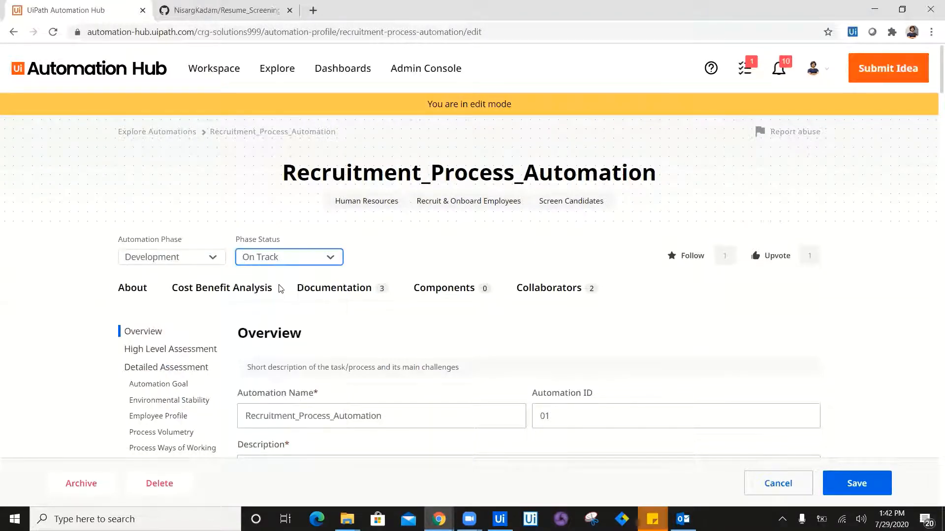
pyautogui.click(857, 484)
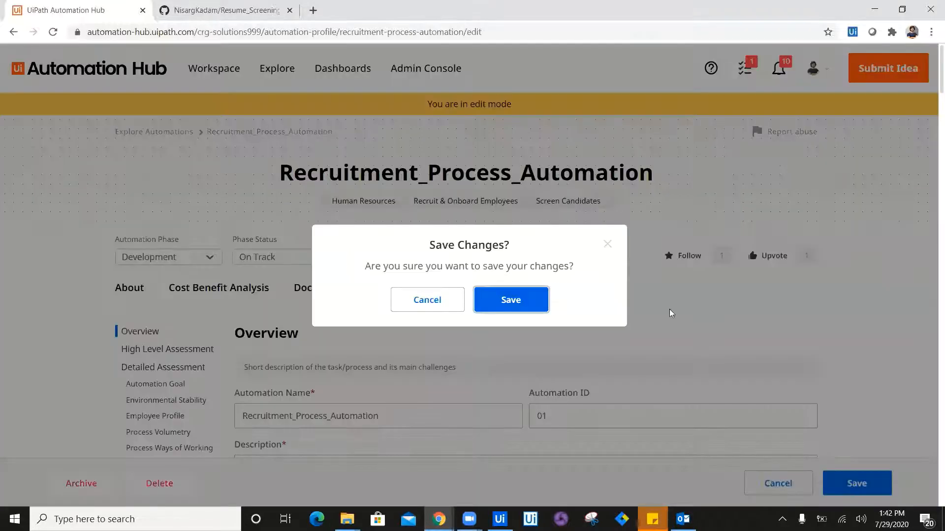
pyautogui.click(510, 299)
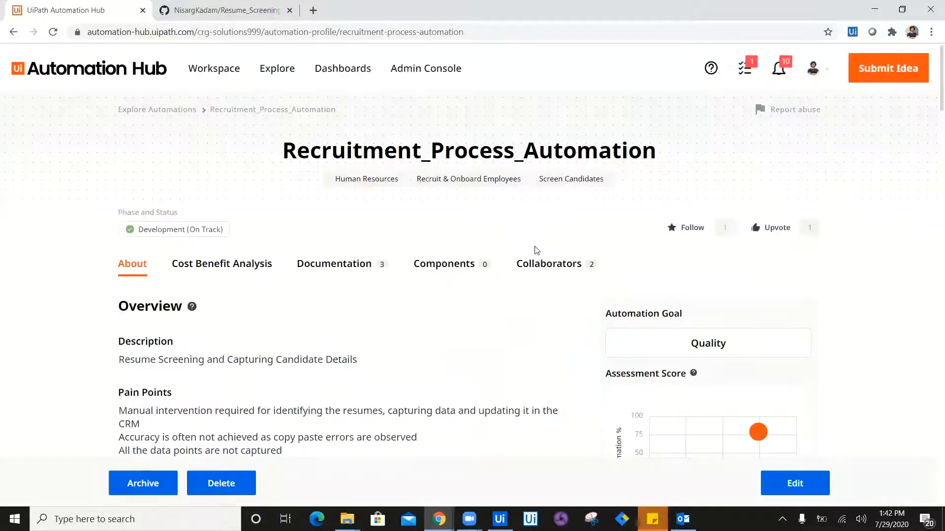
pyautogui.moveTo(199, 232)
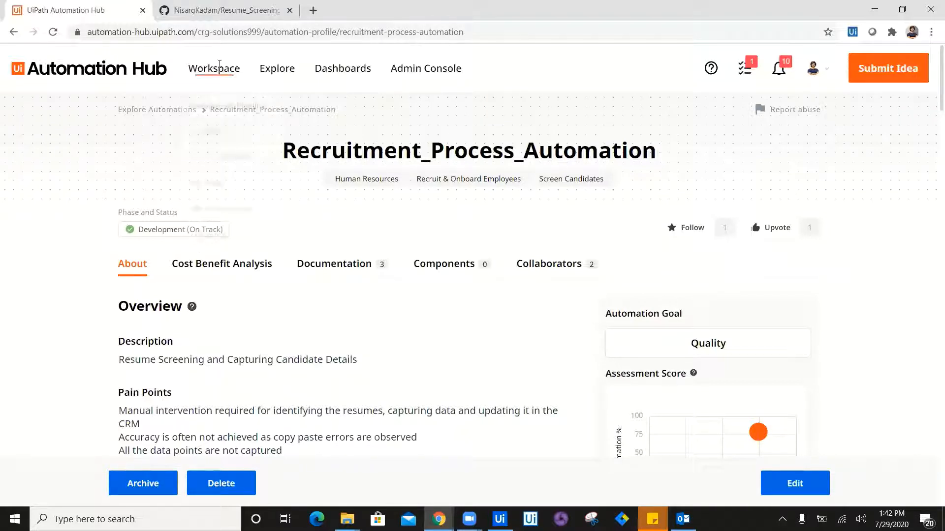
# From Workspace > My Components, start a new Upload Component form.
pyautogui.click(215, 69)
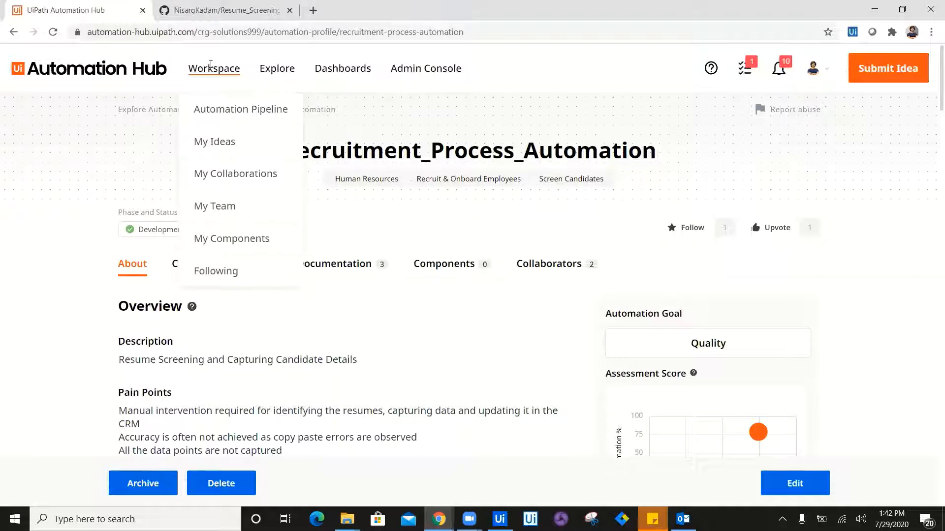
pyautogui.click(231, 238)
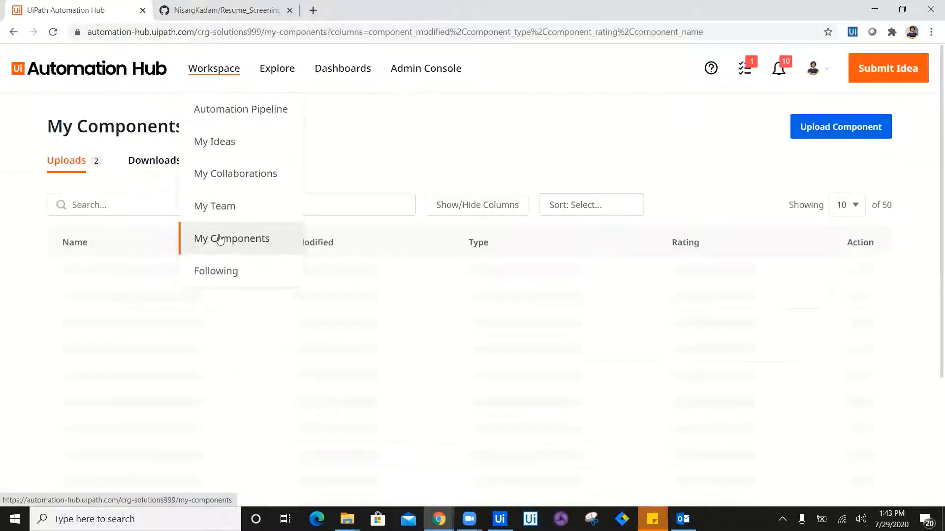
pyautogui.click(231, 238)
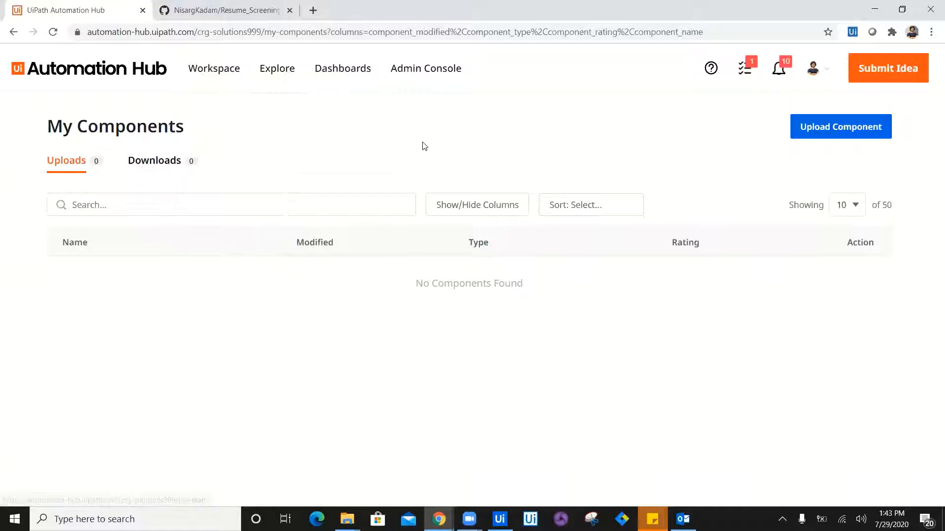
pyautogui.moveTo(848, 132)
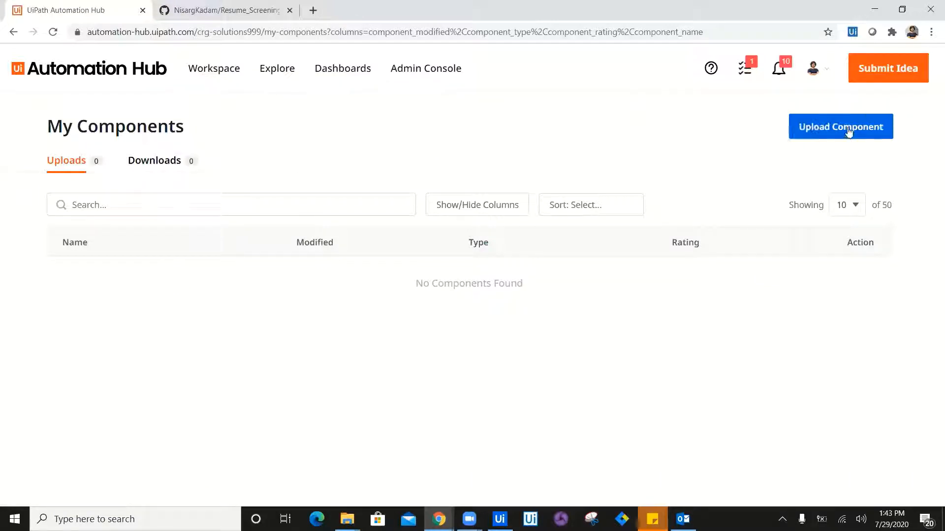
pyautogui.click(841, 126)
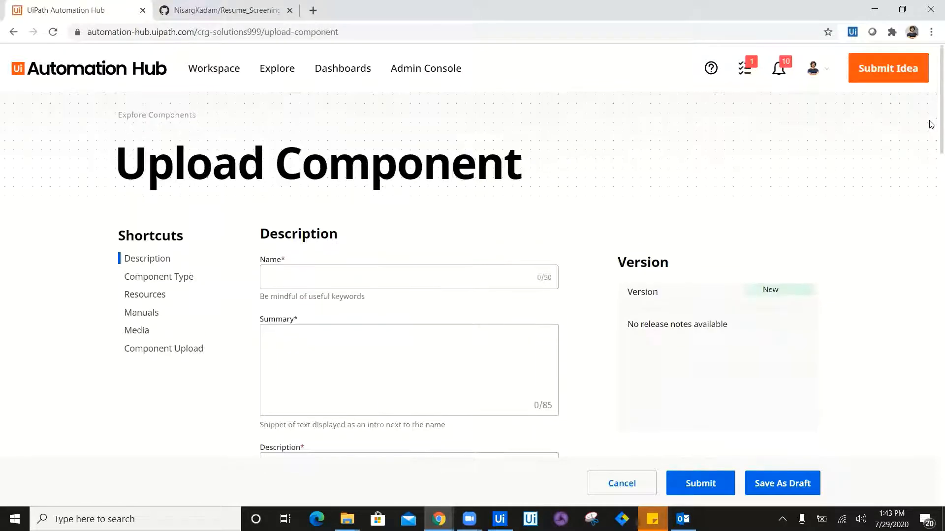
# Name the component 'Resume Screening' with summary 'Capturing details from Resume and Update CRM.'.
pyautogui.scroll(-3)
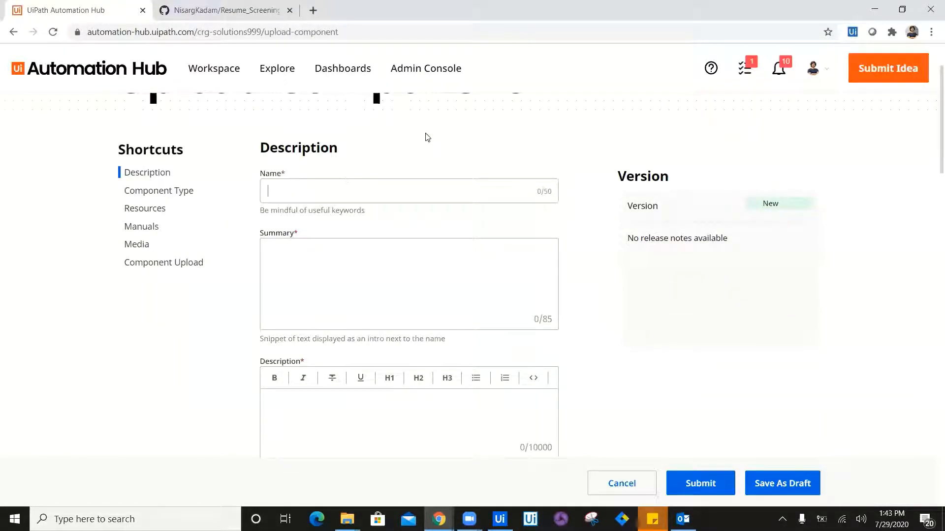
pyautogui.write('Res')
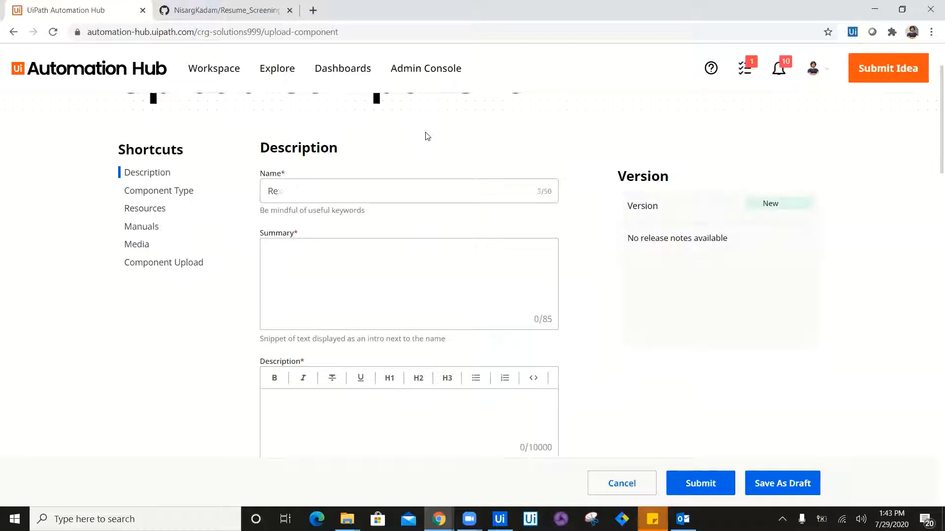
pyautogui.write('Resume Screening')
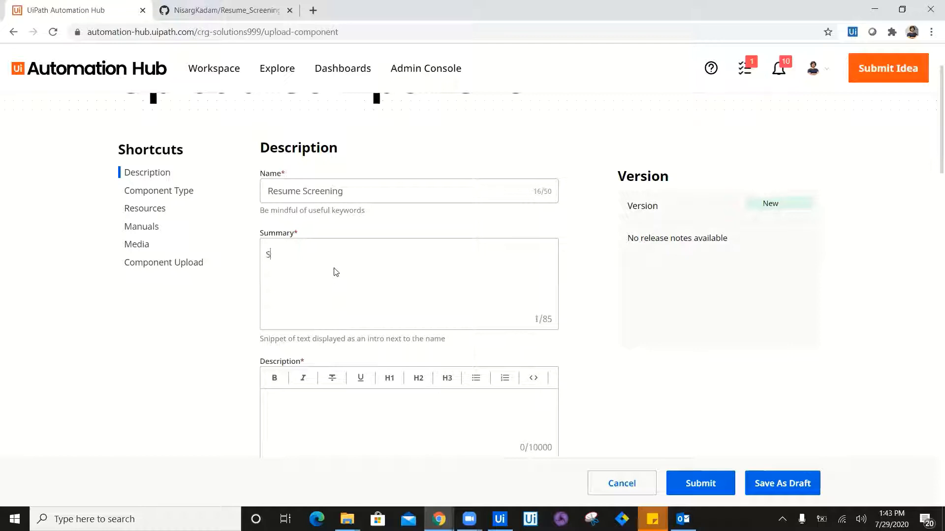
pyautogui.write('Capti')
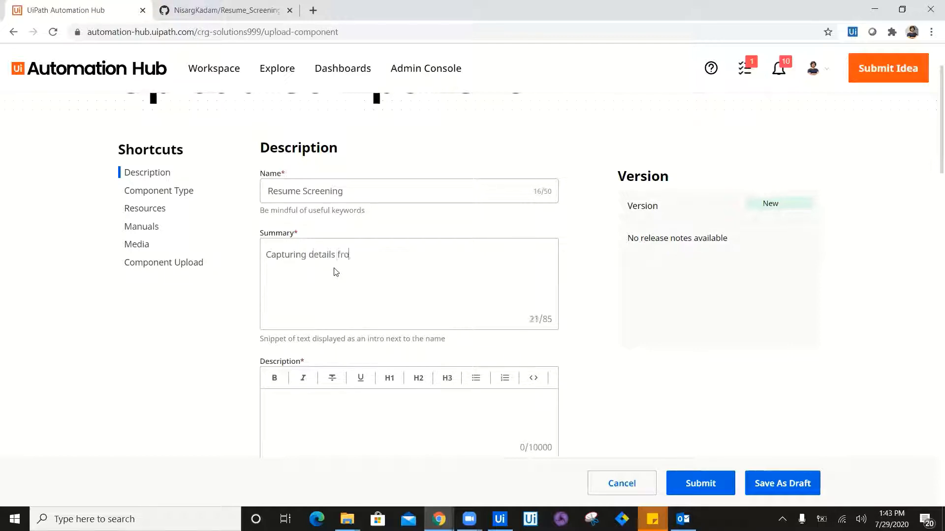
pyautogui.write('m Resume and')
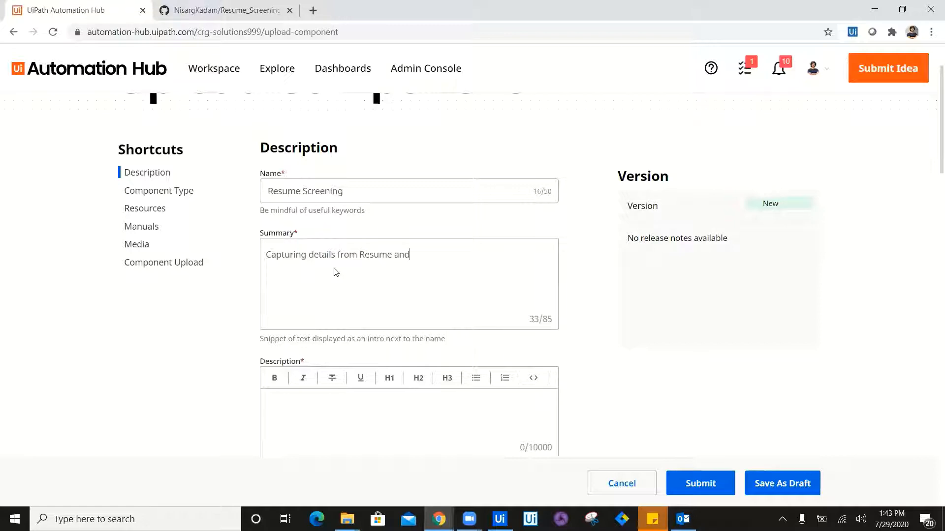
pyautogui.write('Update CR')
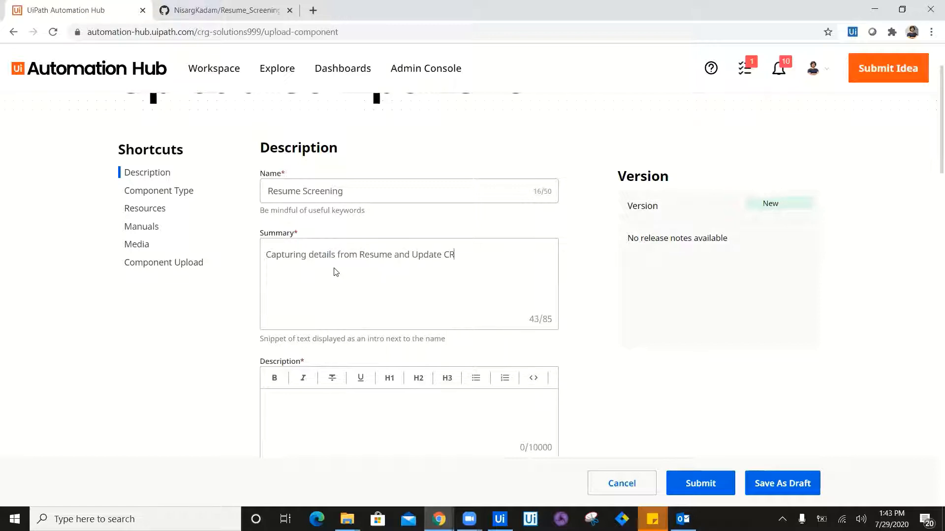
pyautogui.write('M.')
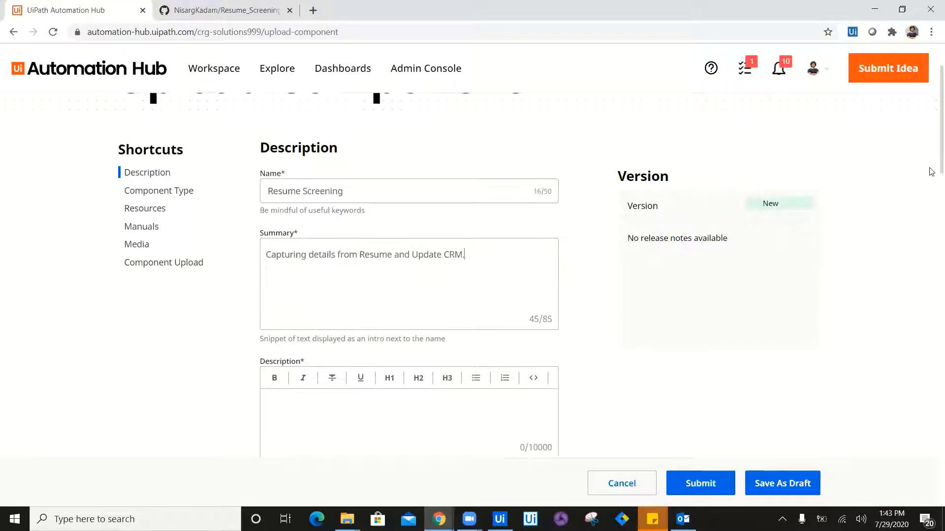
pyautogui.scroll(-3)
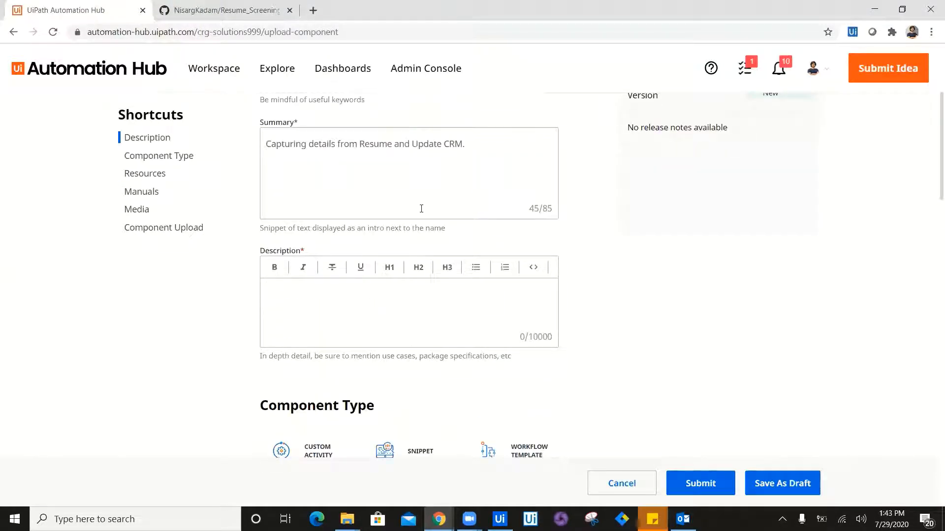
# Write the description 'Reading from Email, extracting data from PDF attachments and Update CRM'.
pyautogui.tripleClick(364, 143)
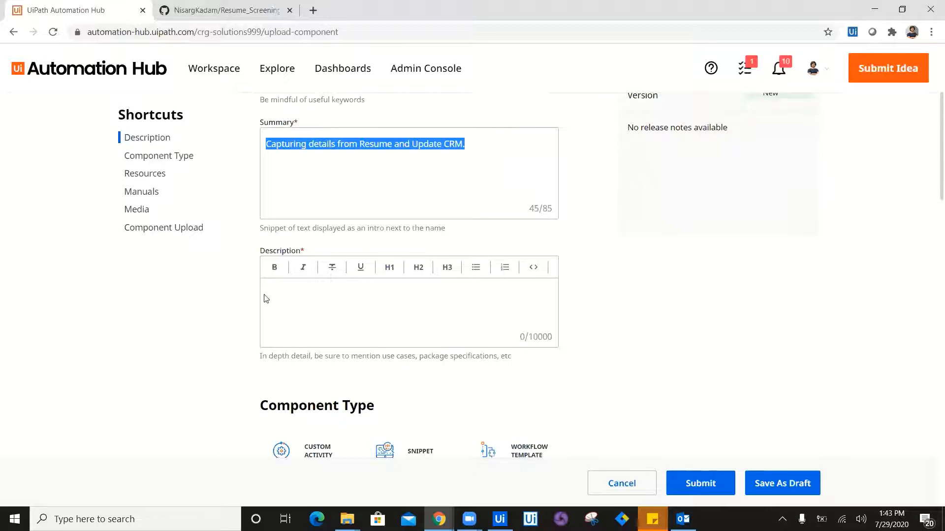
pyautogui.write('Capturing details from Resume and Update CRM.')
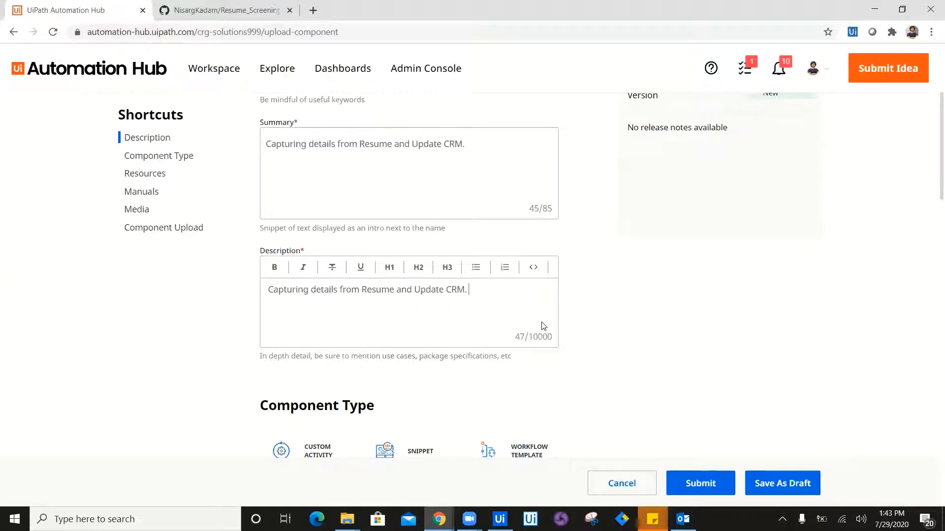
pyautogui.write('Readiun')
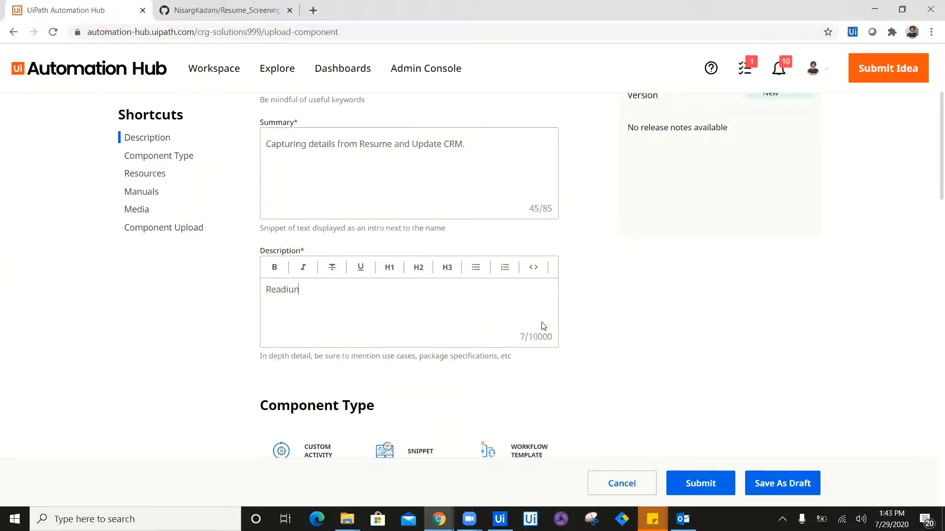
pyautogui.write('Reading rom Emai')
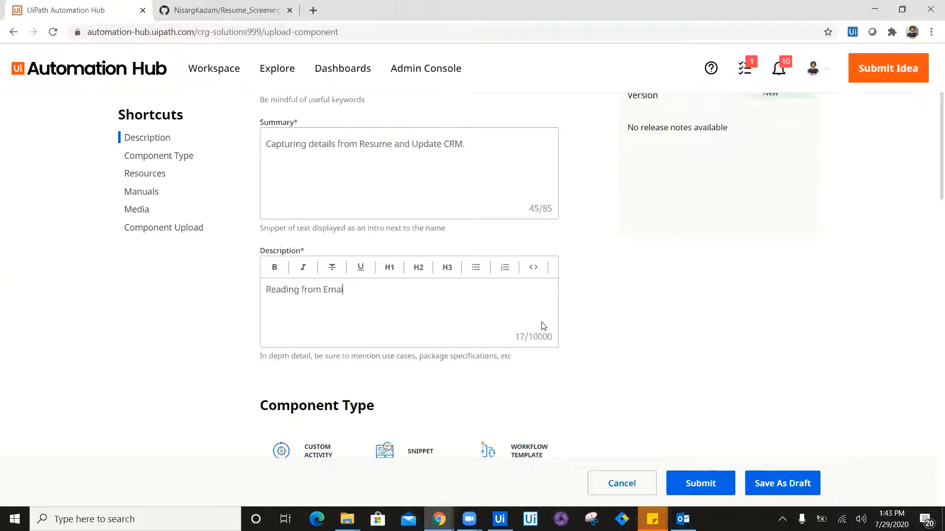
pyautogui.write('l, e')
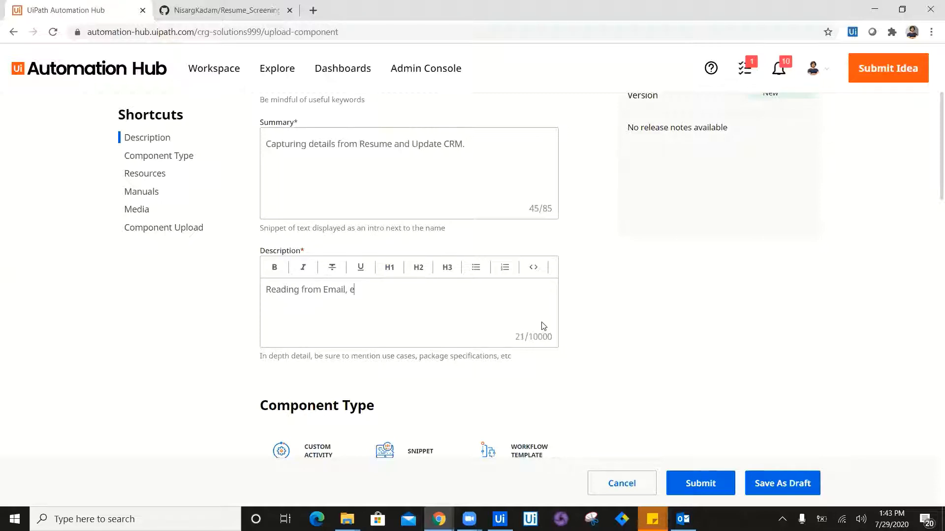
pyautogui.write('xtracting')
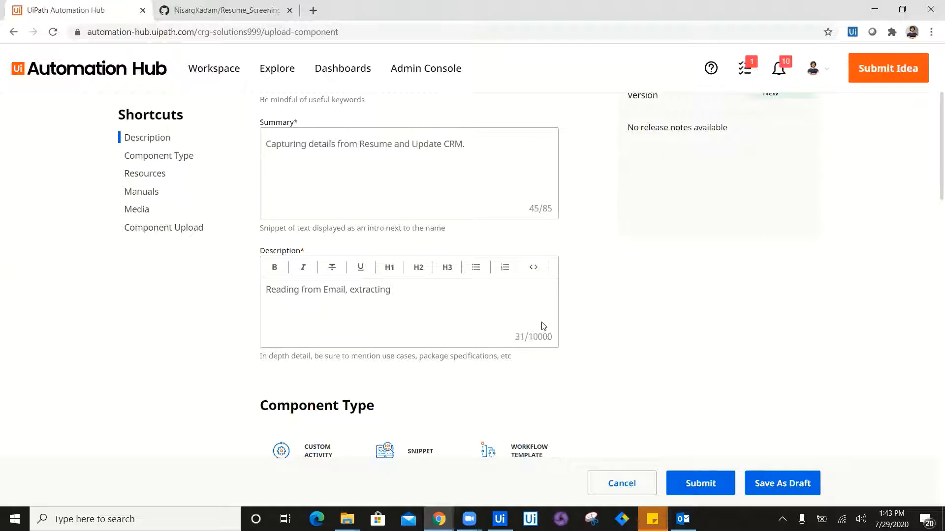
pyautogui.write('data from PDF attachments')
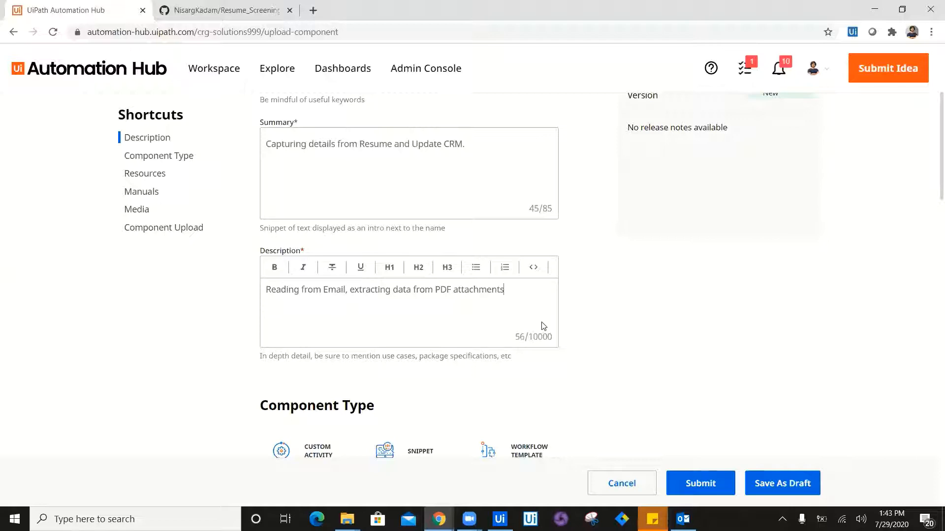
pyautogui.write('and U')
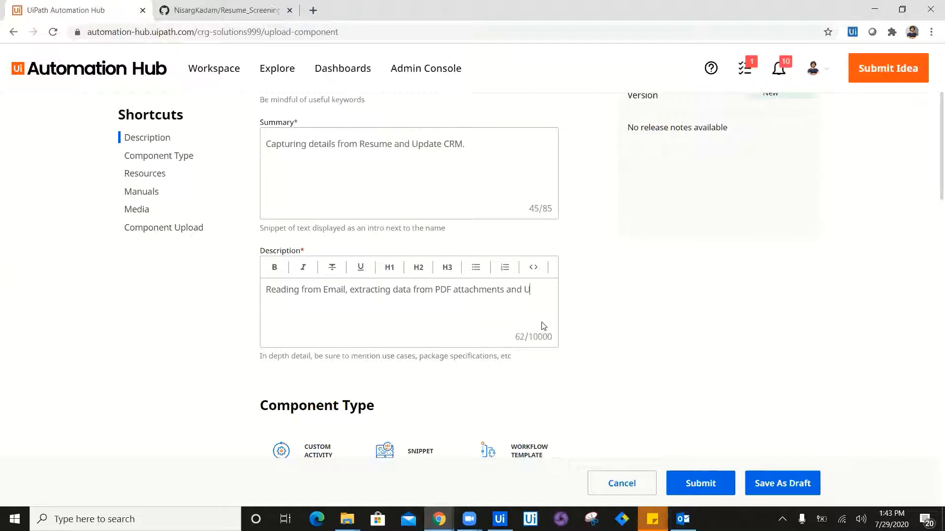
pyautogui.write('pdate CRM')
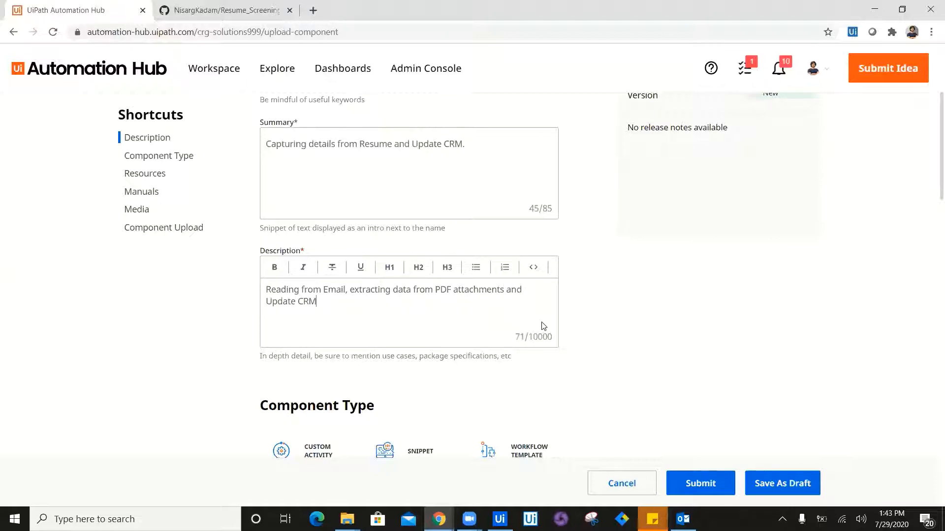
# Set Component Type to Solution and Automation Area to Human Resources.
pyautogui.scroll(-3)
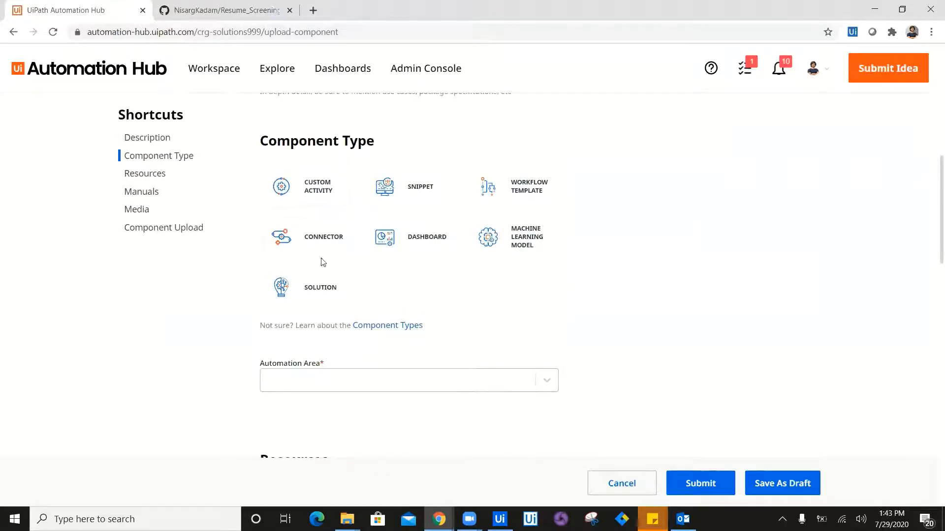
pyautogui.moveTo(382, 298)
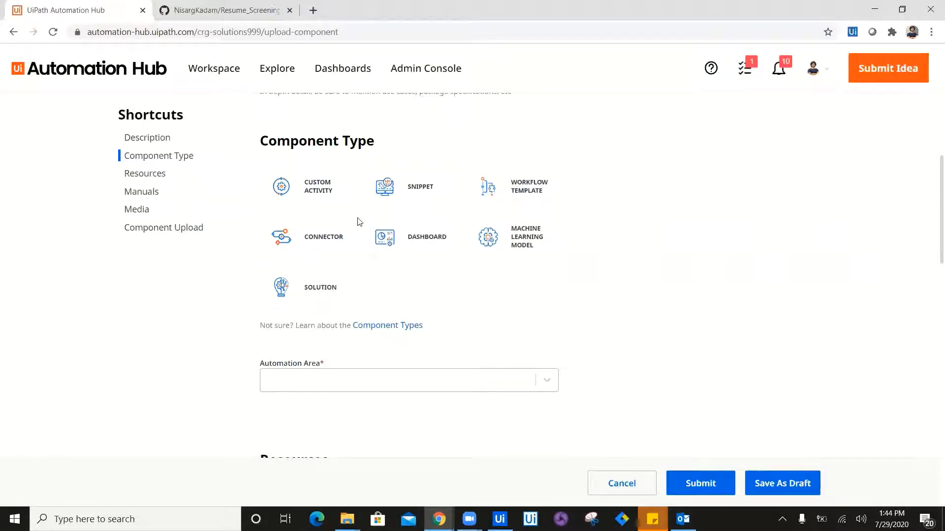
pyautogui.click(305, 288)
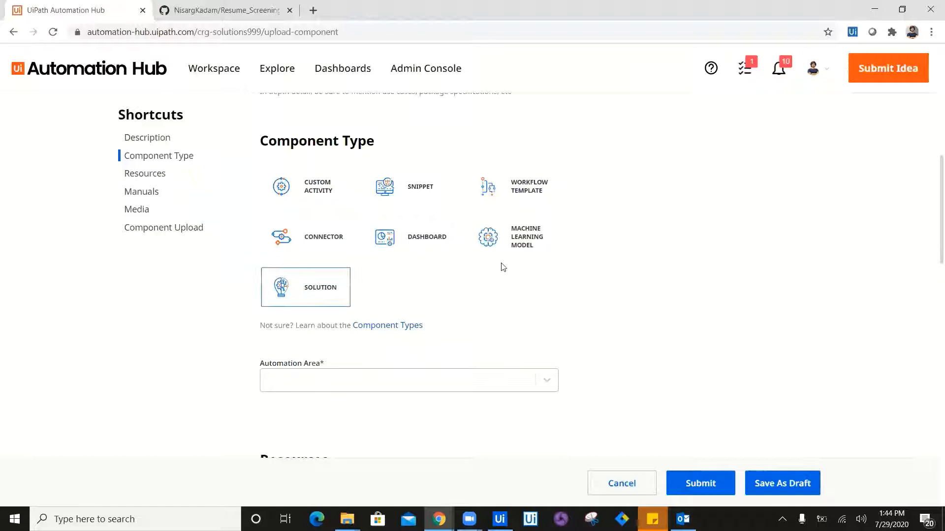
pyautogui.scroll(-3)
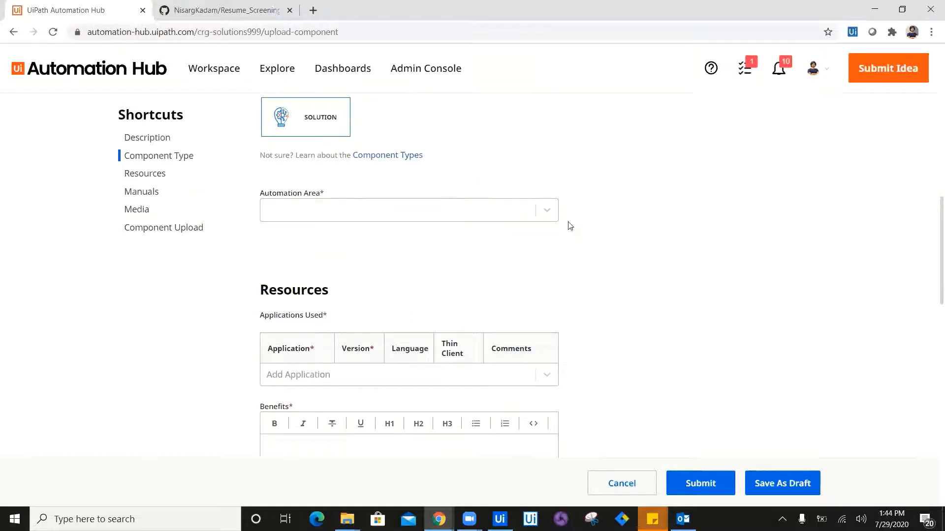
pyautogui.click(410, 210)
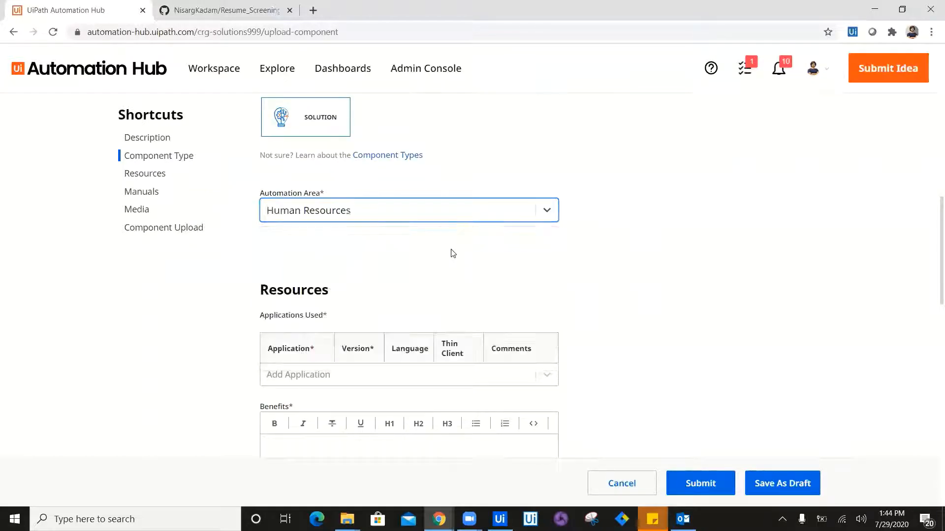
pyautogui.scroll(-3)
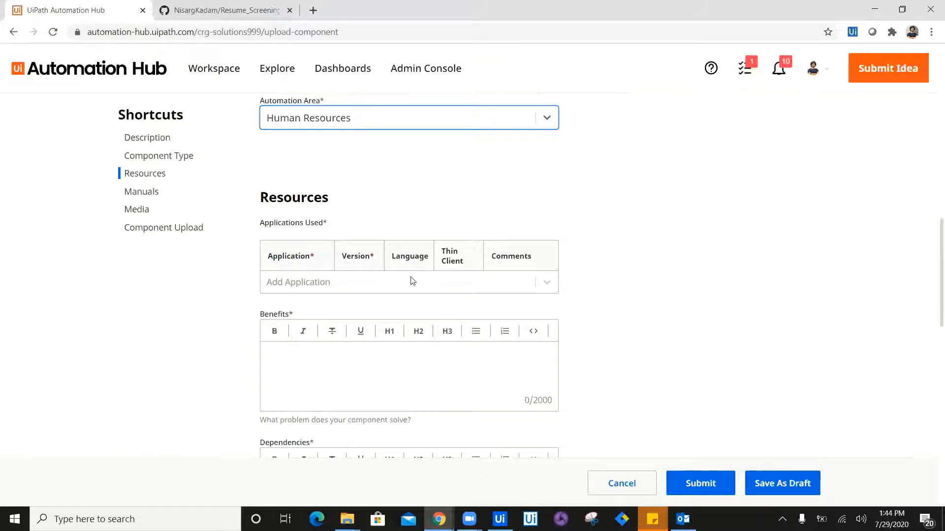
# Add Excel 2019 and Workday as applications used and benefit 'Reduce time for resume screening.'.
pyautogui.click(408, 281)
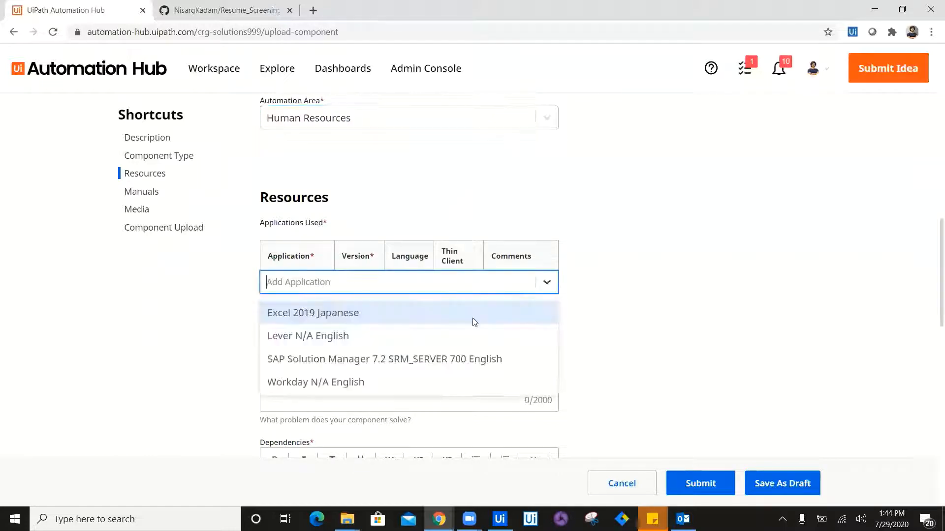
pyautogui.click(313, 313)
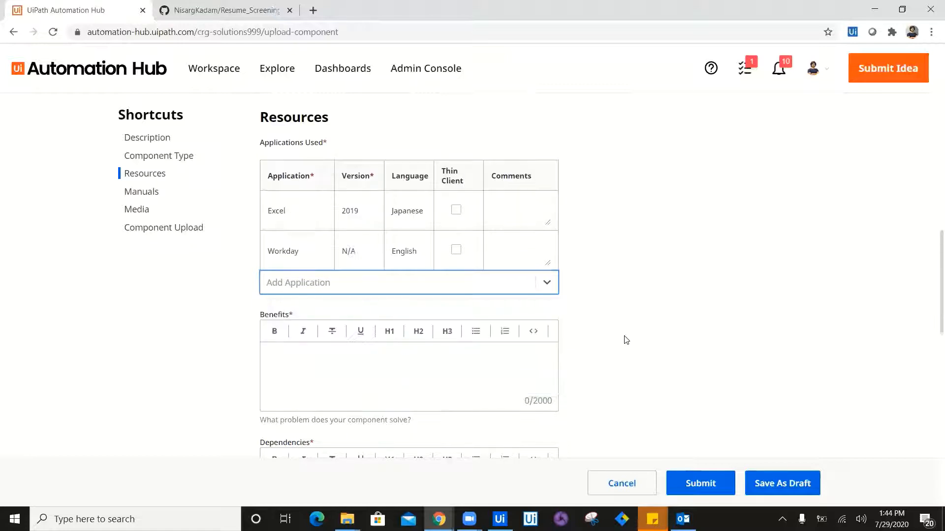
pyautogui.scroll(-3)
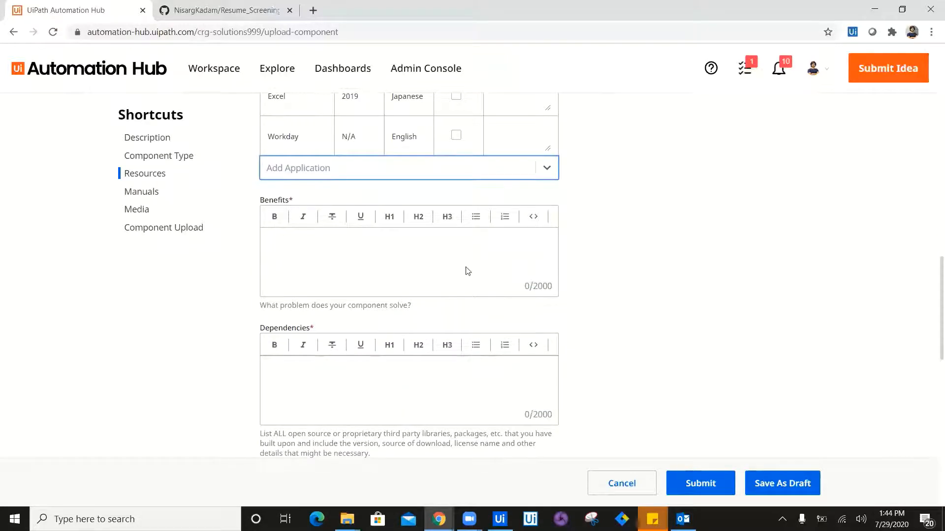
pyautogui.write('Reduce time o')
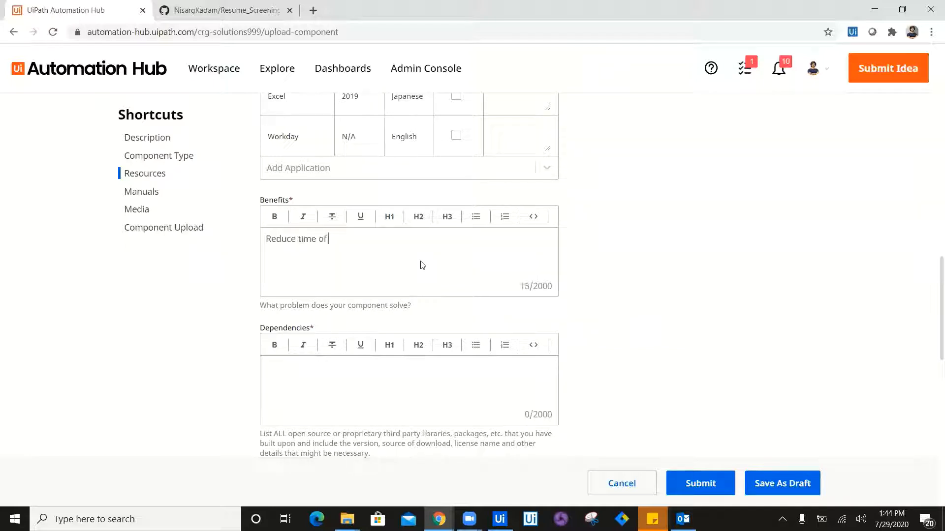
pyautogui.write('for er')
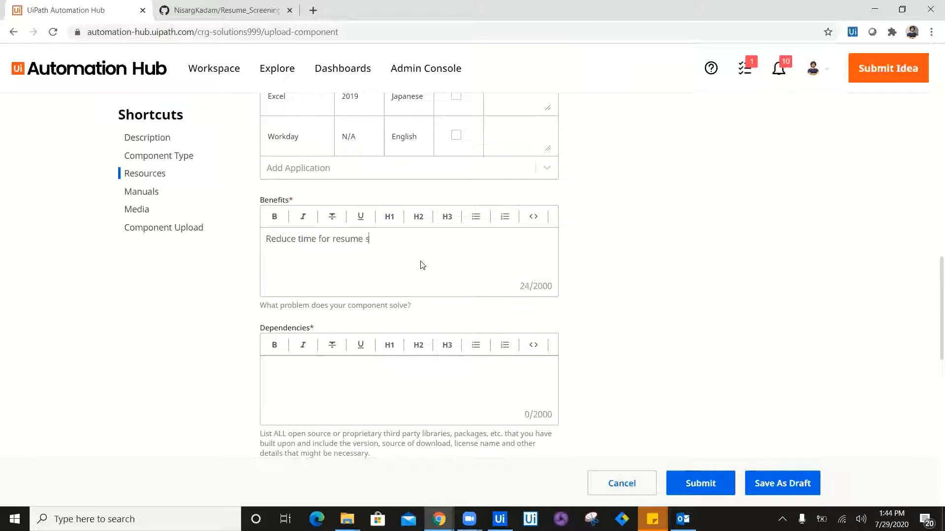
pyautogui.write('creening and')
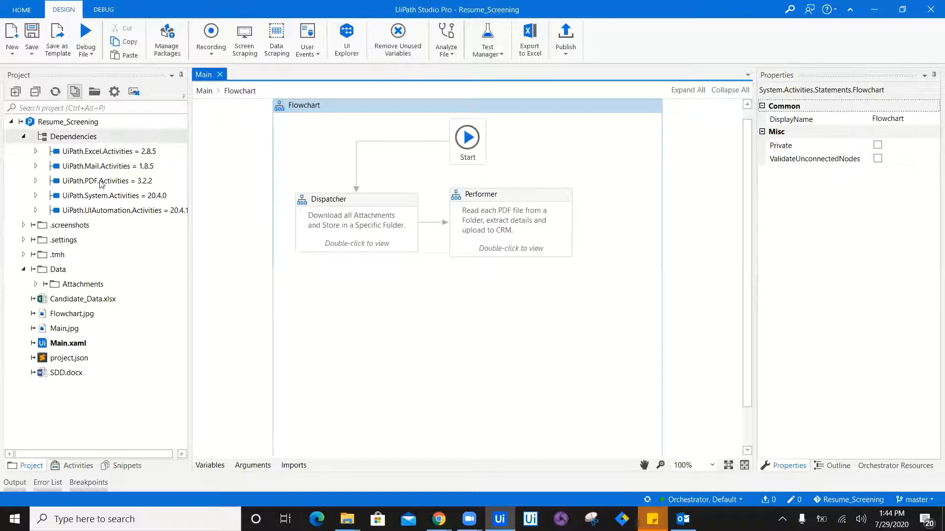
pyautogui.click(69, 122)
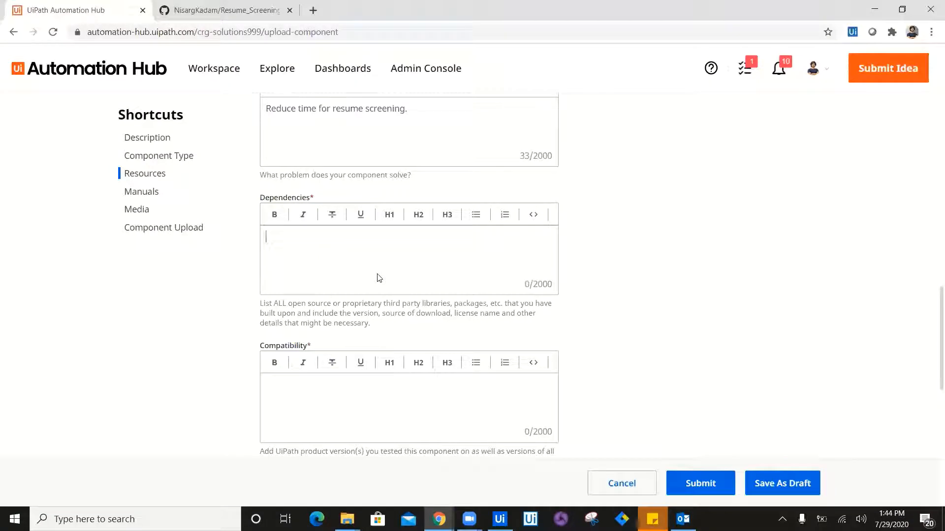
# Enter dependencies uipath.excel.activities, uipath.mail.activities and uipath.pdf.activities on separate lines.
pyautogui.write('uipath.excel')
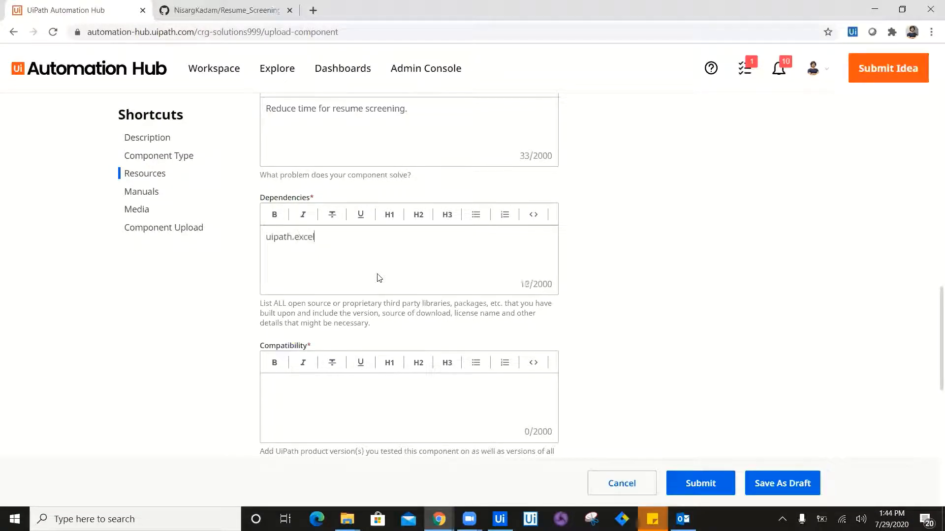
pyautogui.write('.acrivities')
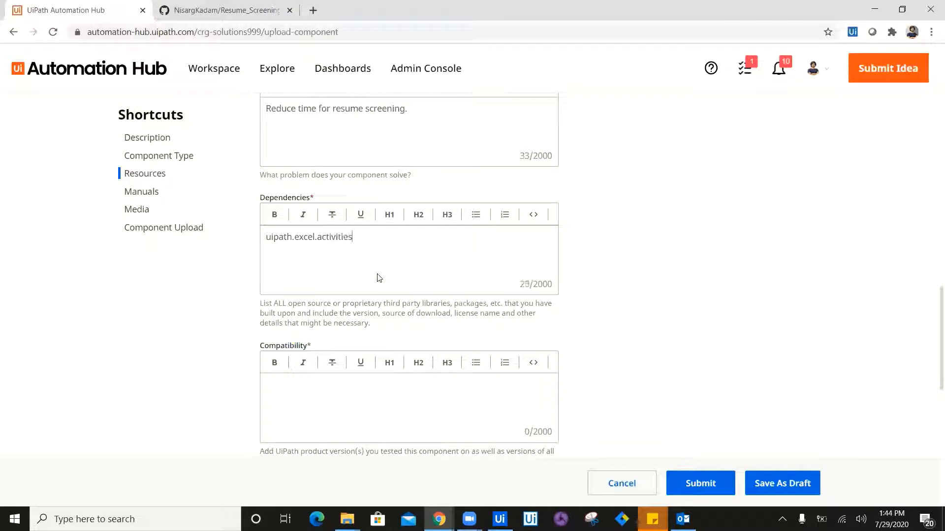
pyautogui.write('uipa')
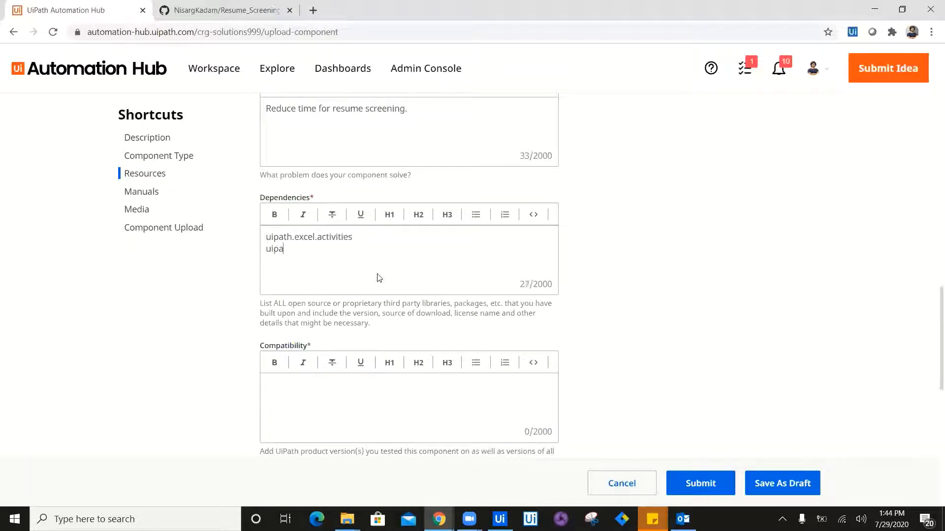
pyautogui.write('th.maio')
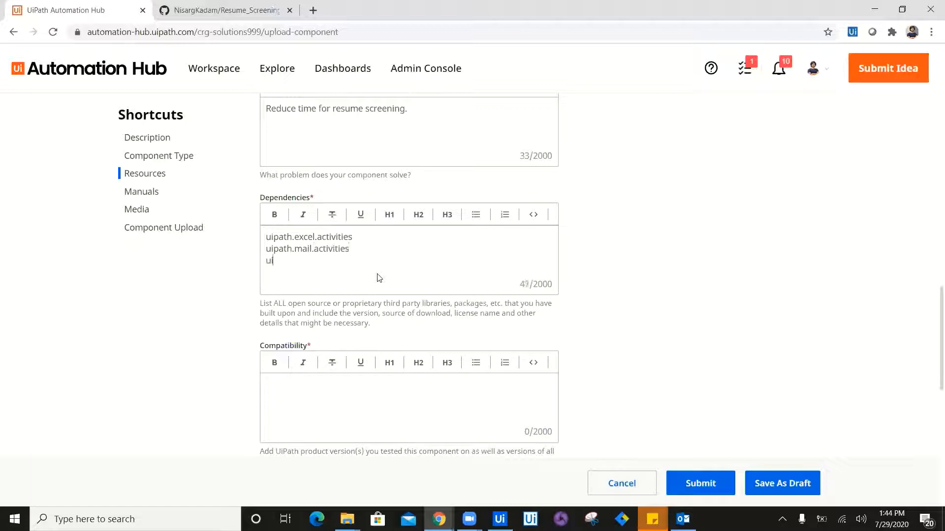
pyautogui.write('ipath.pdf')
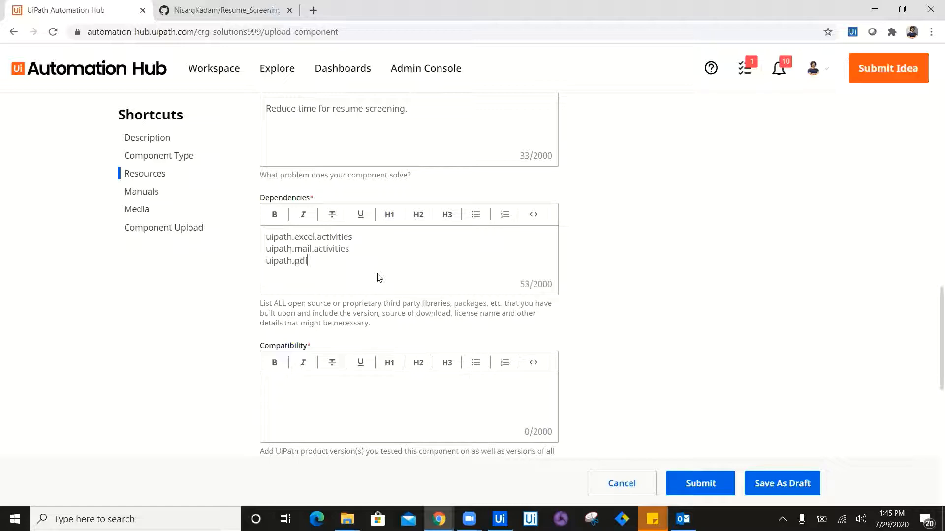
pyautogui.write('.activities')
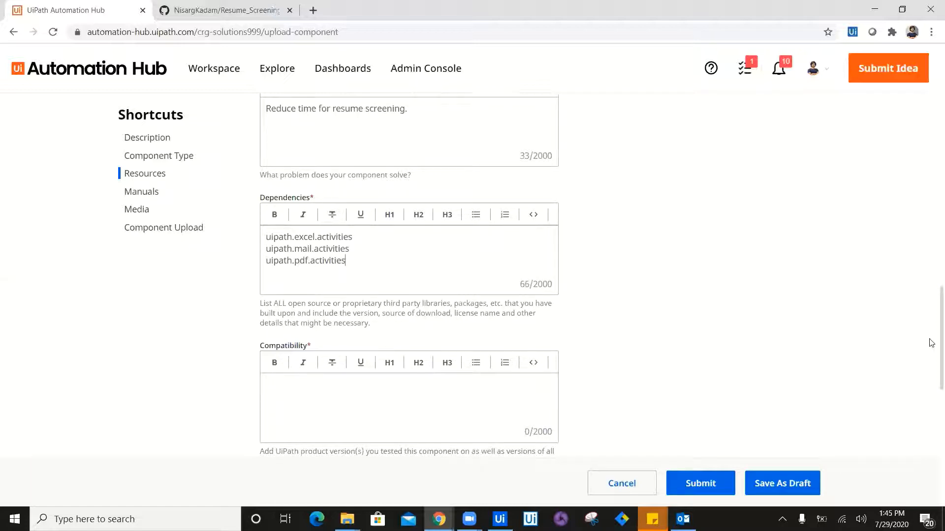
pyautogui.scroll(-3)
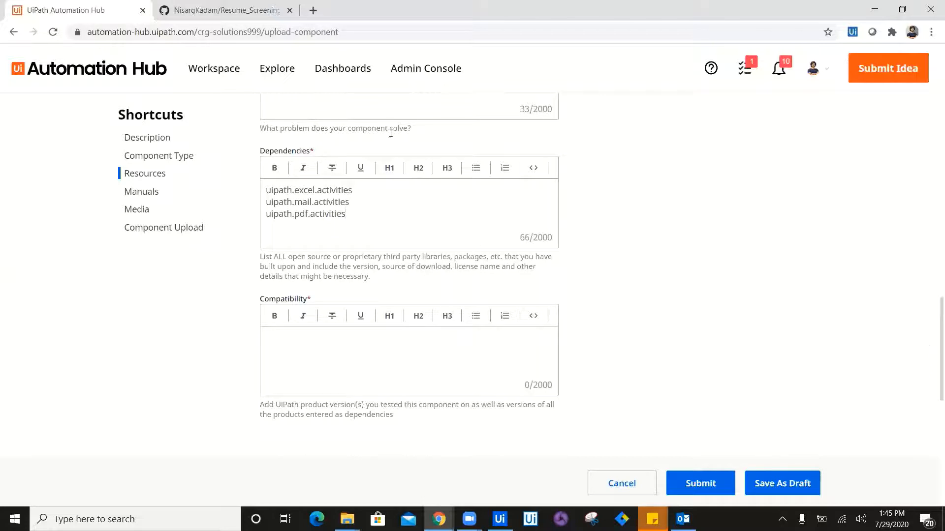
pyautogui.moveTo(350, 232)
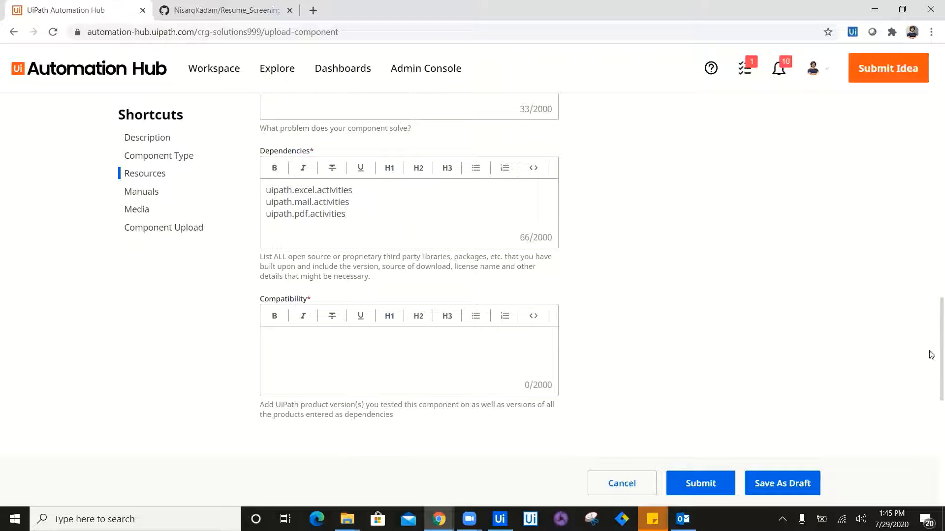
pyautogui.scroll(-3)
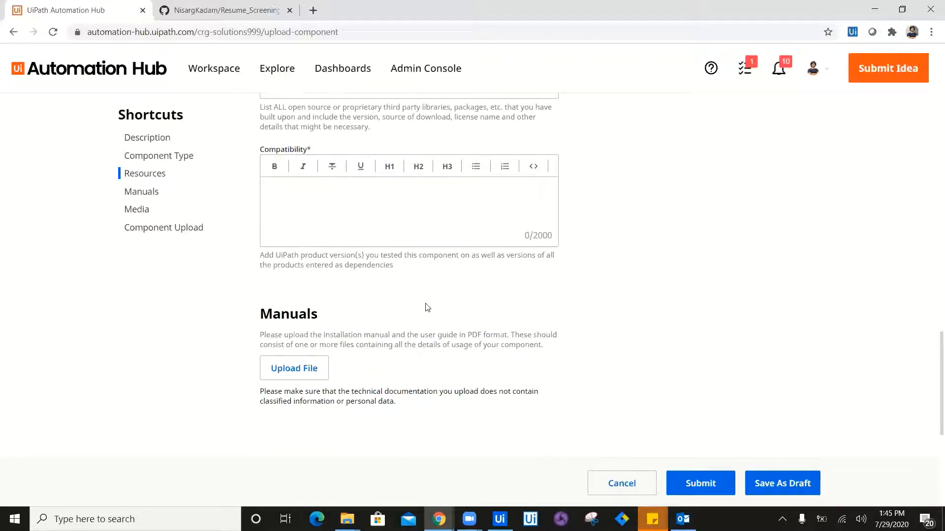
# Enter compatibility lines 'Win 7+' and 'UiPath Studio 2019 and above'.
pyautogui.write('Win 7')
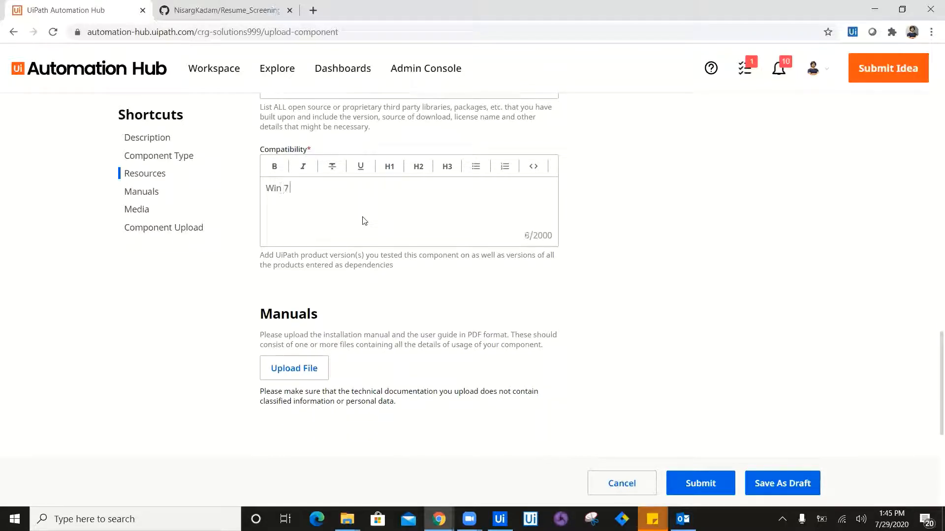
pyautogui.write('or bit')
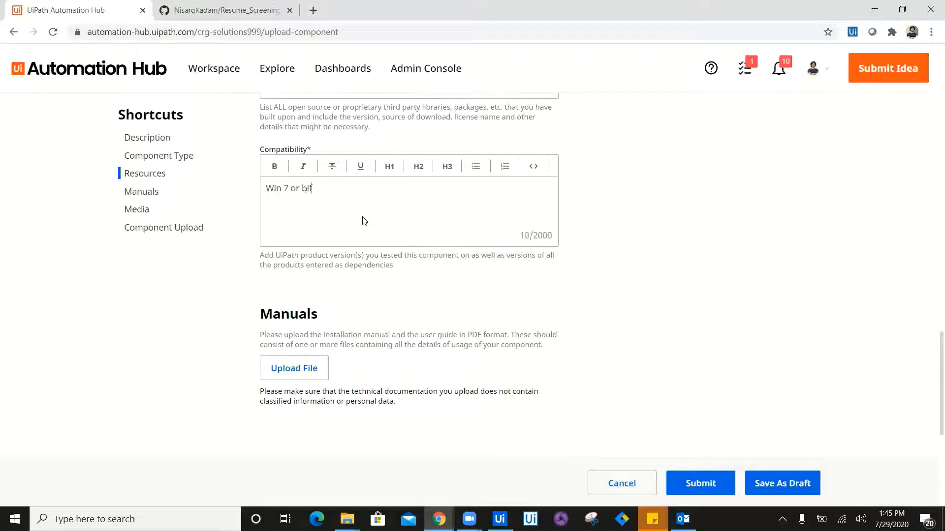
pyautogui.press('Backspace')
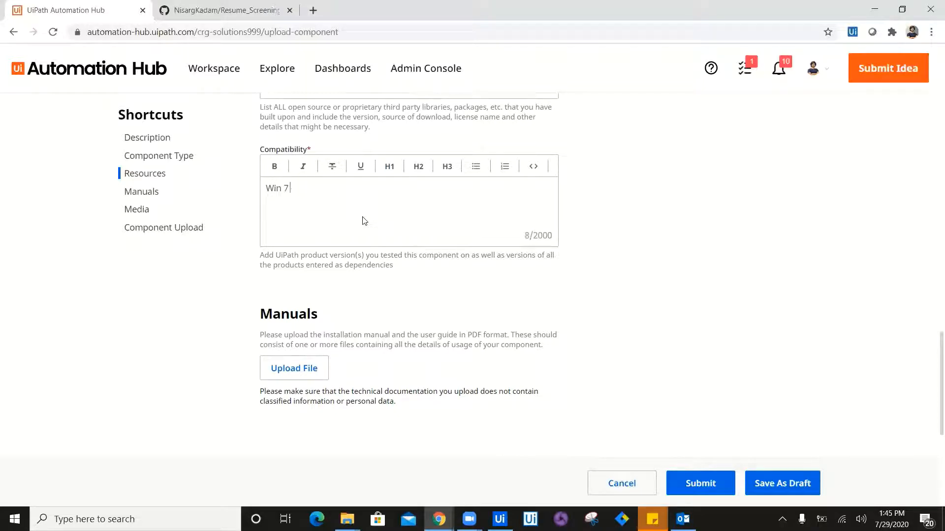
pyautogui.write('+,')
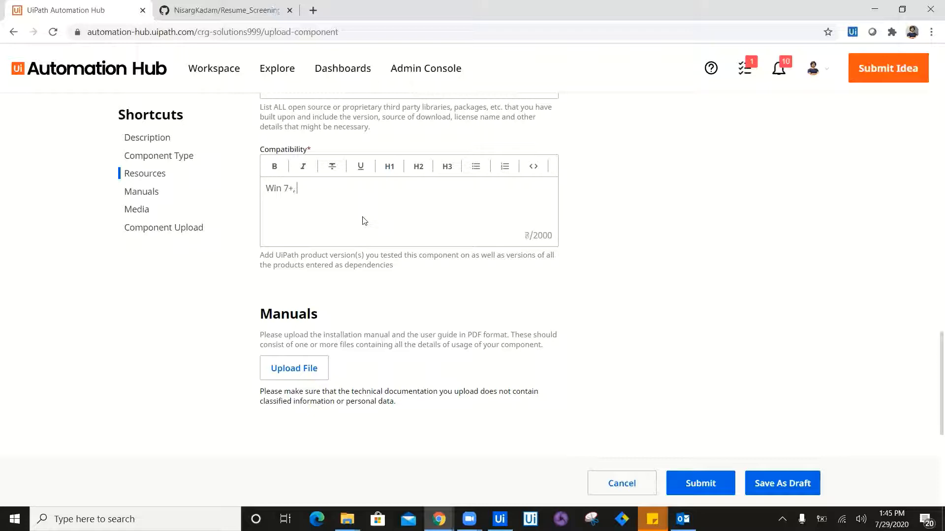
pyautogui.write('UiPath Studi')
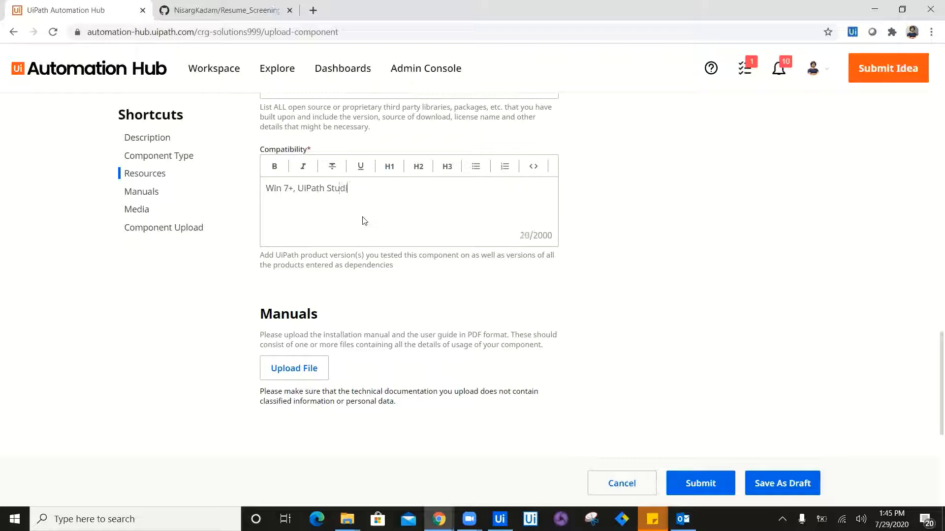
pyautogui.write('o 2019 and')
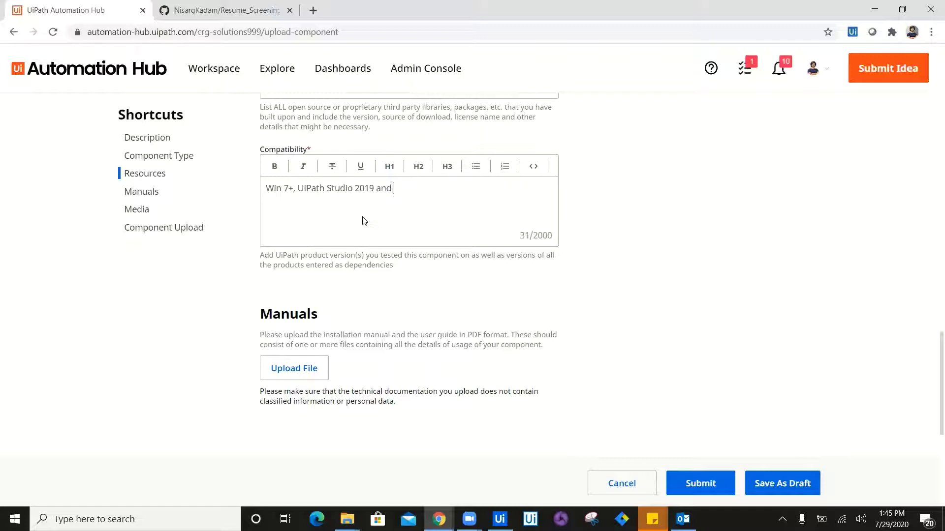
pyautogui.write('above.')
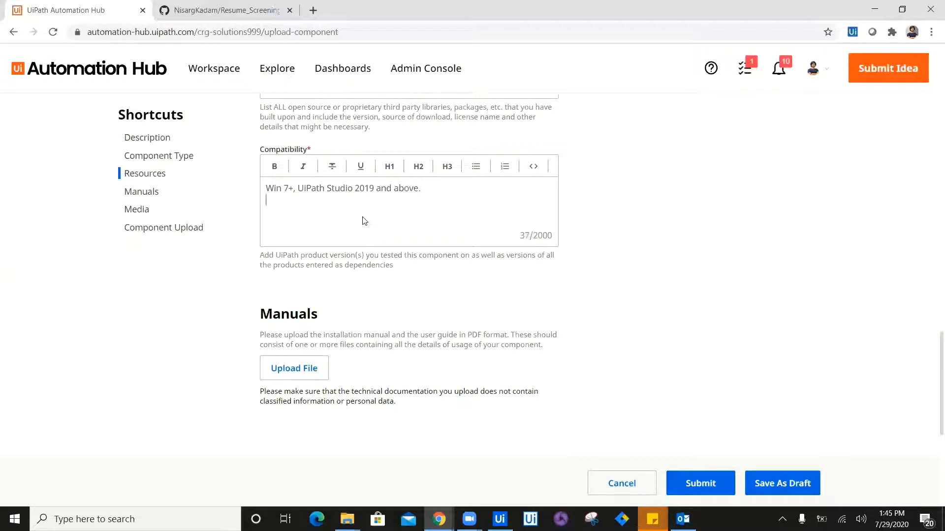
# Add compatibility lines 'Outlook Desktop based application 2016' and 'Excel 2016'.
pyautogui.write('Outlook Deskt')
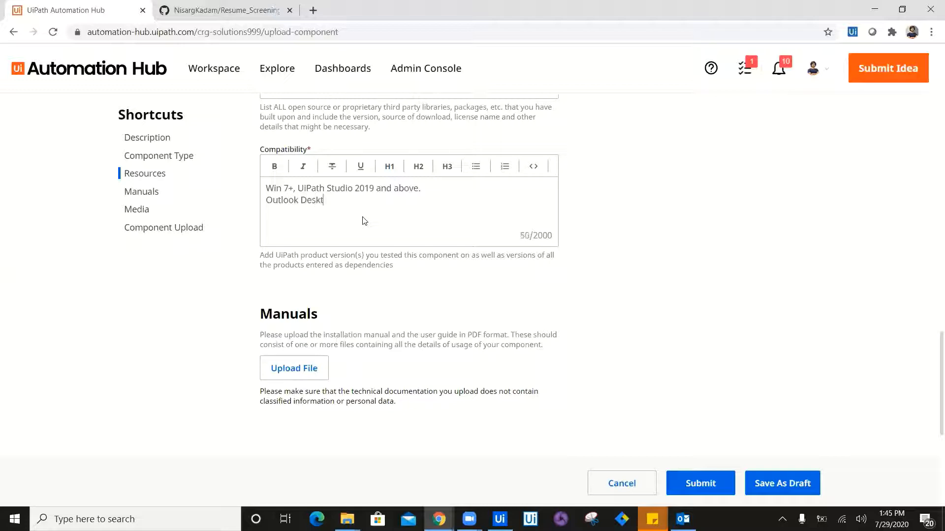
pyautogui.write('op based applica')
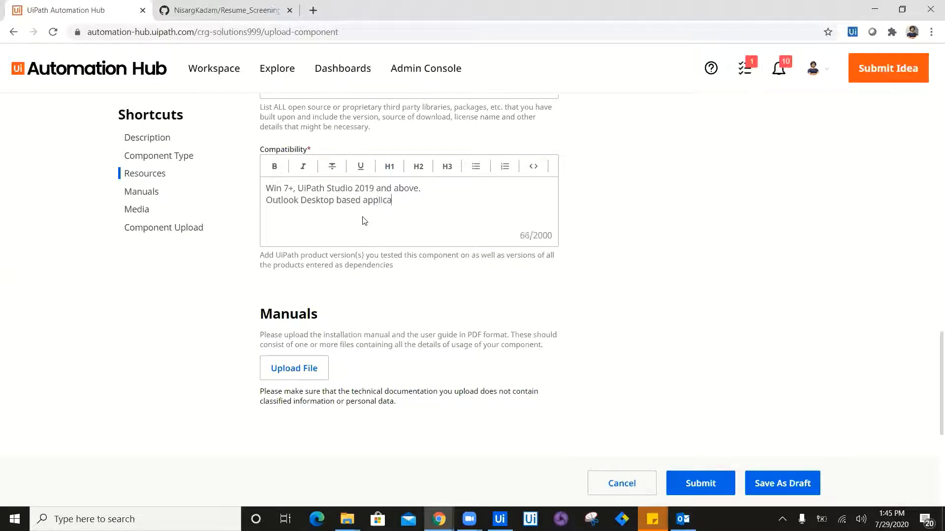
pyautogui.write('tion')
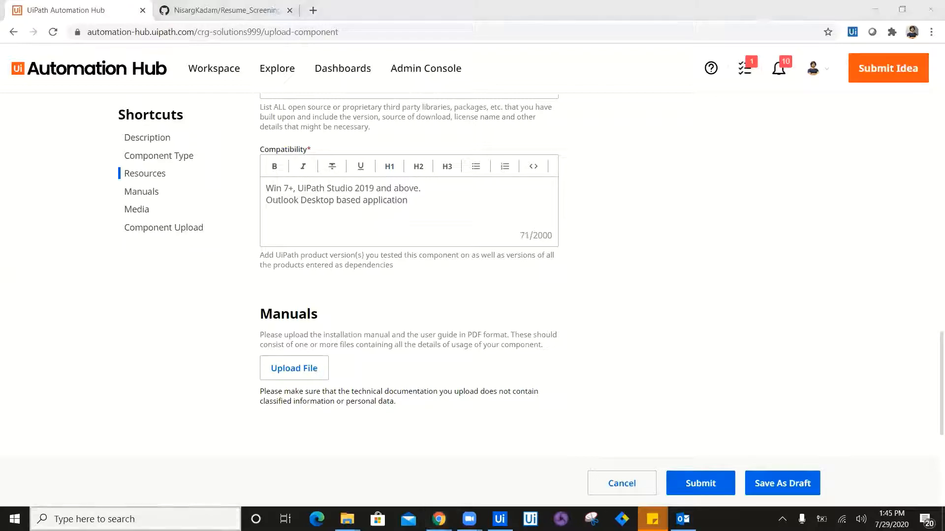
pyautogui.write('out')
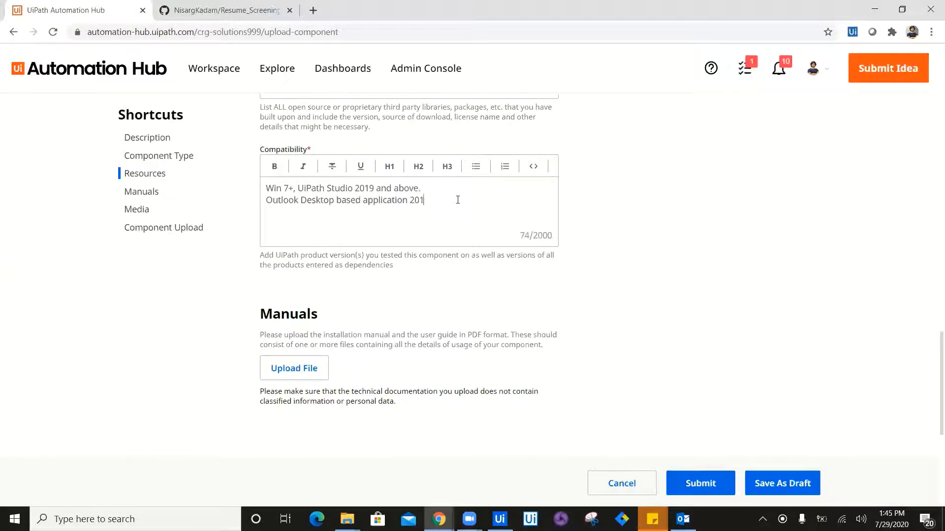
pyautogui.write('6')
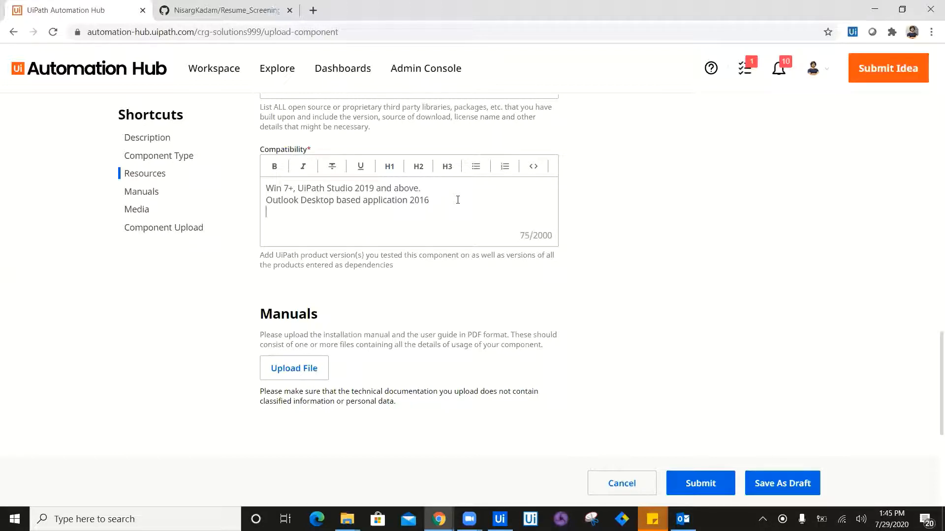
pyautogui.write('Excel')
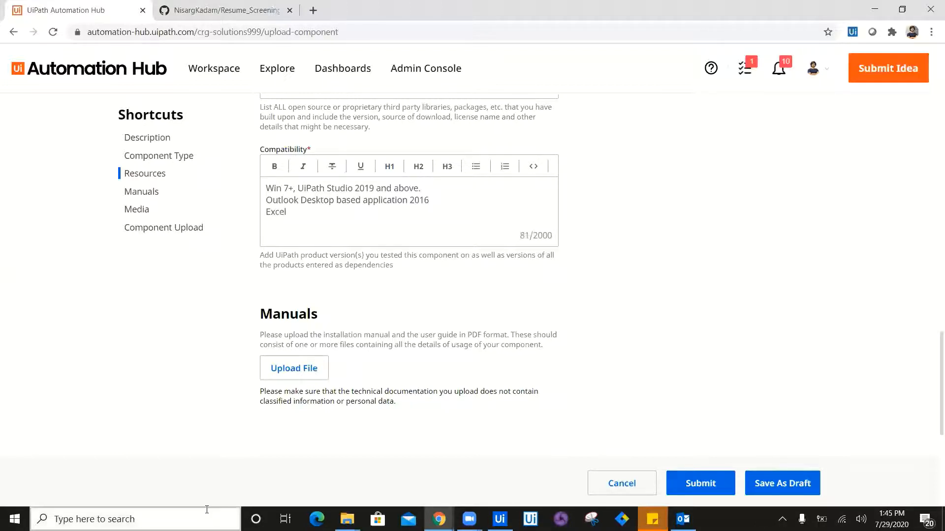
pyautogui.write('excel 2016')
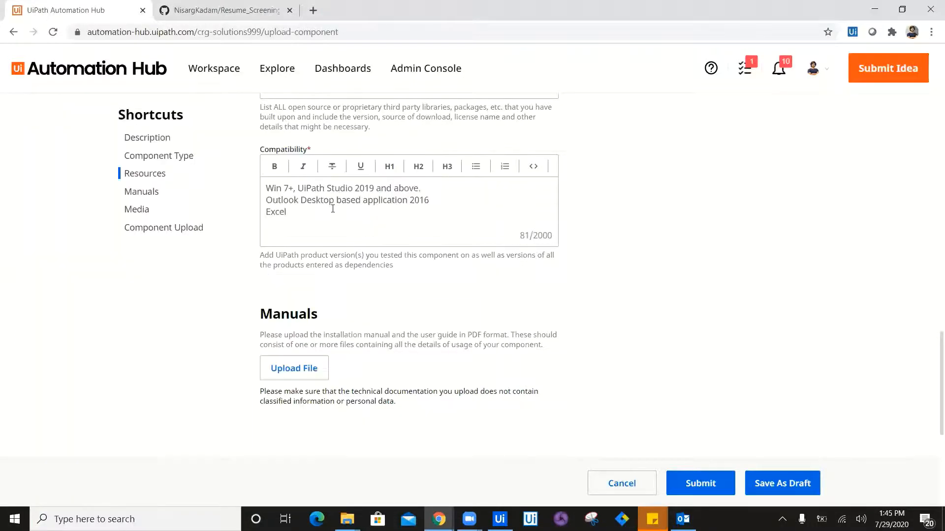
pyautogui.write('2016.')
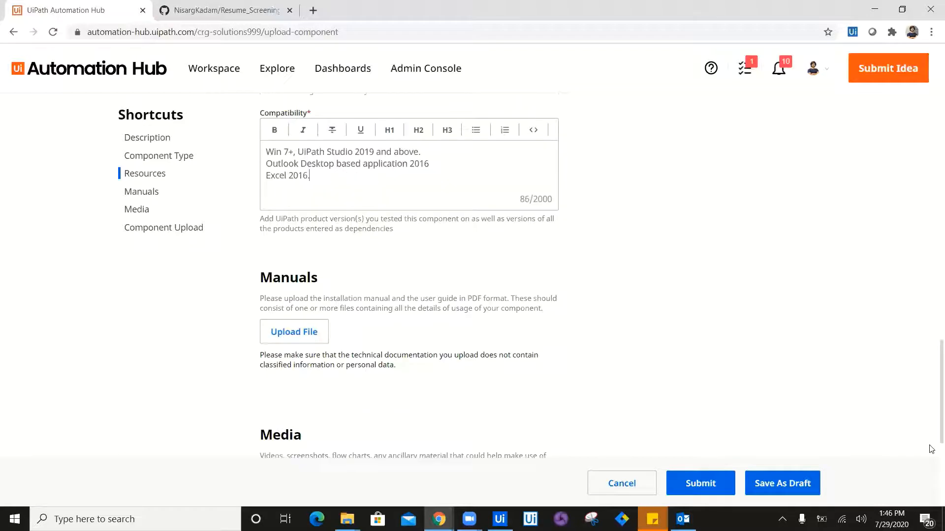
pyautogui.scroll(-3)
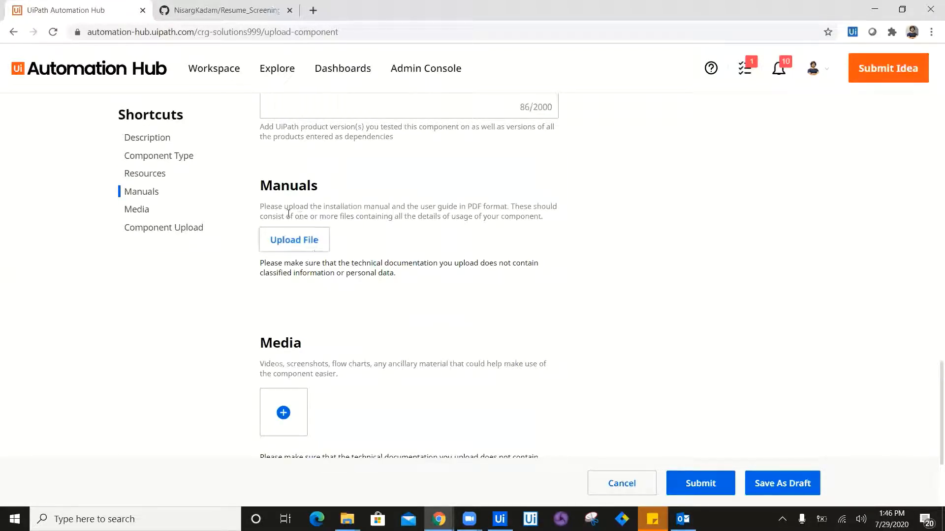
pyautogui.moveTo(309, 234)
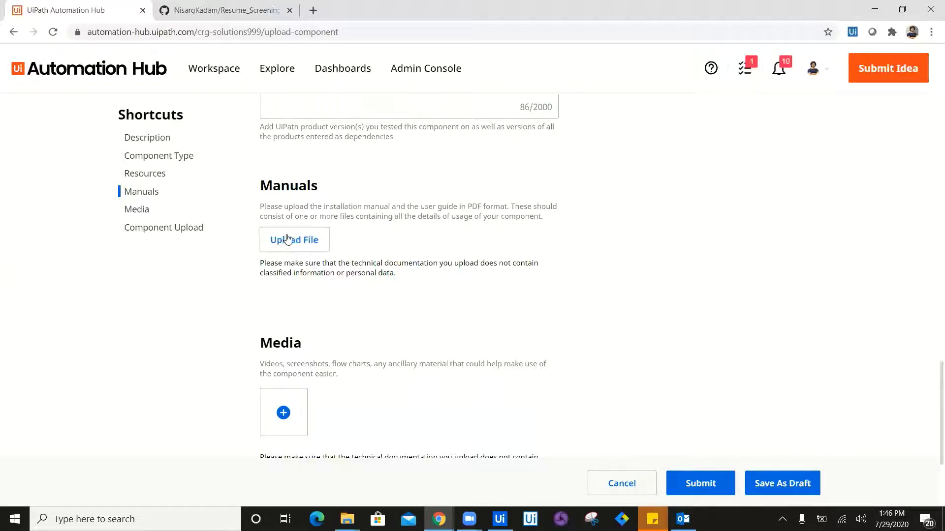
pyautogui.moveTo(320, 208)
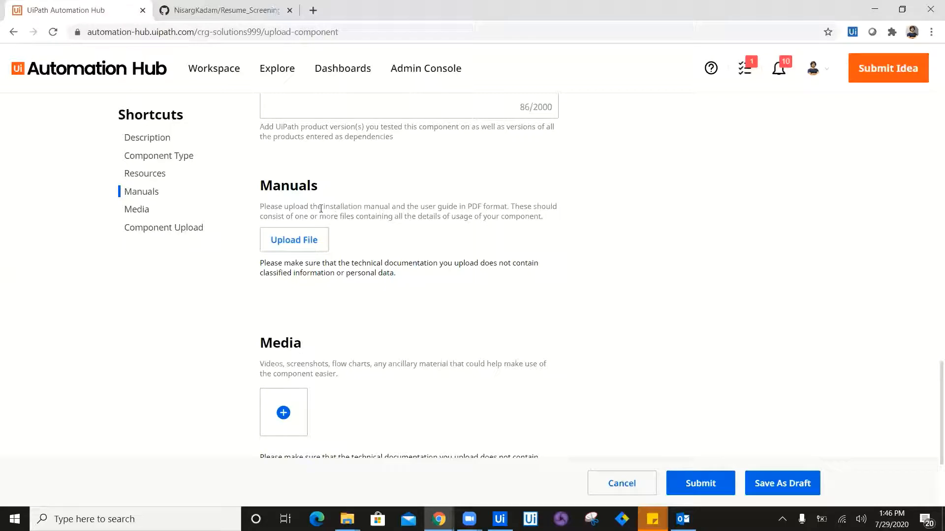
pyautogui.moveTo(323, 205); pyautogui.dragTo(454, 206)
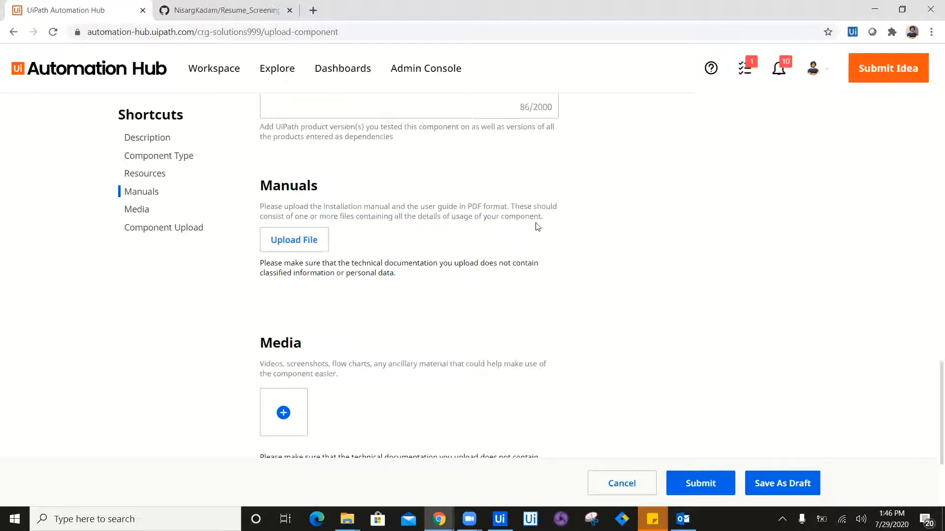
pyautogui.moveTo(357, 203)
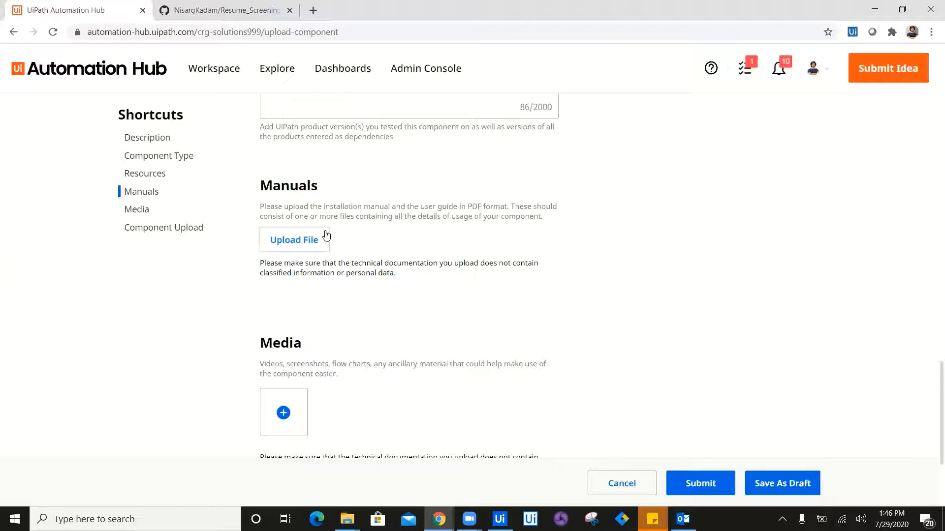
pyautogui.moveTo(932, 403)
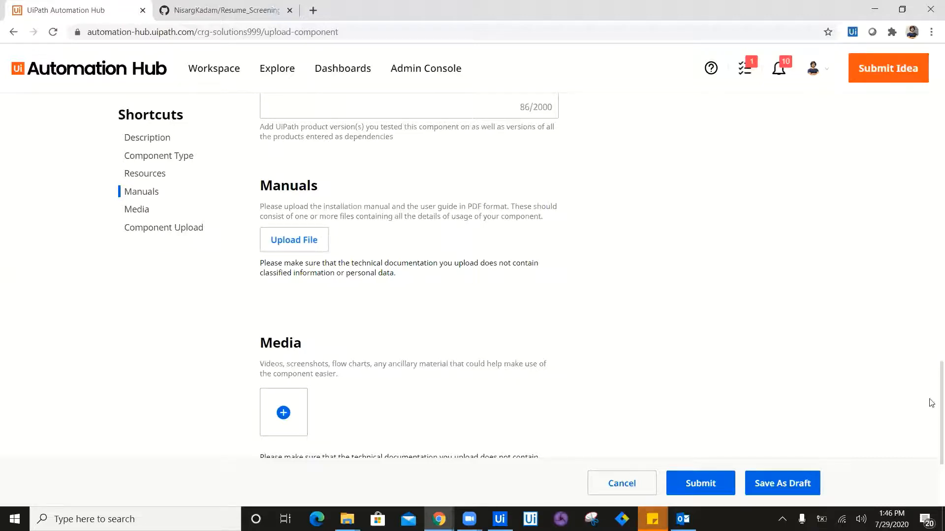
# Upload the Flowchart image to Media and dismiss the success message.
pyautogui.scroll(-3)
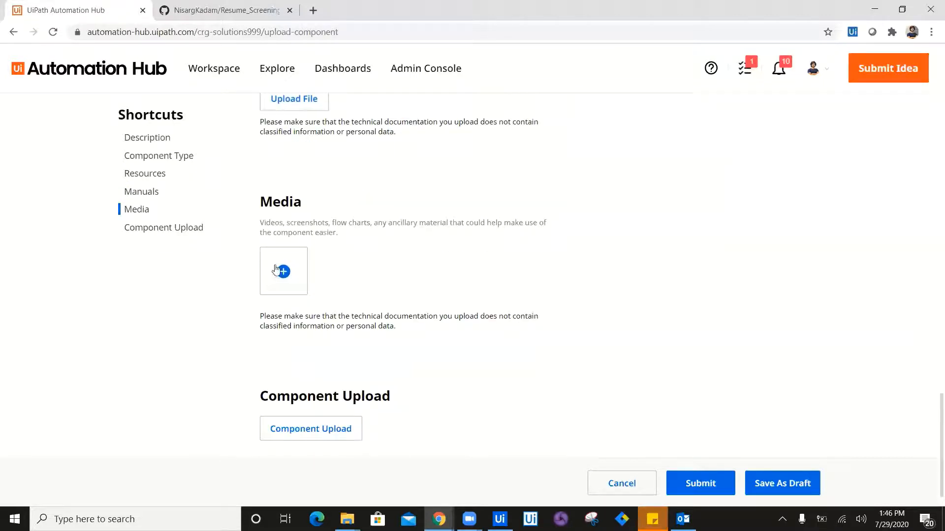
pyautogui.moveTo(285, 275)
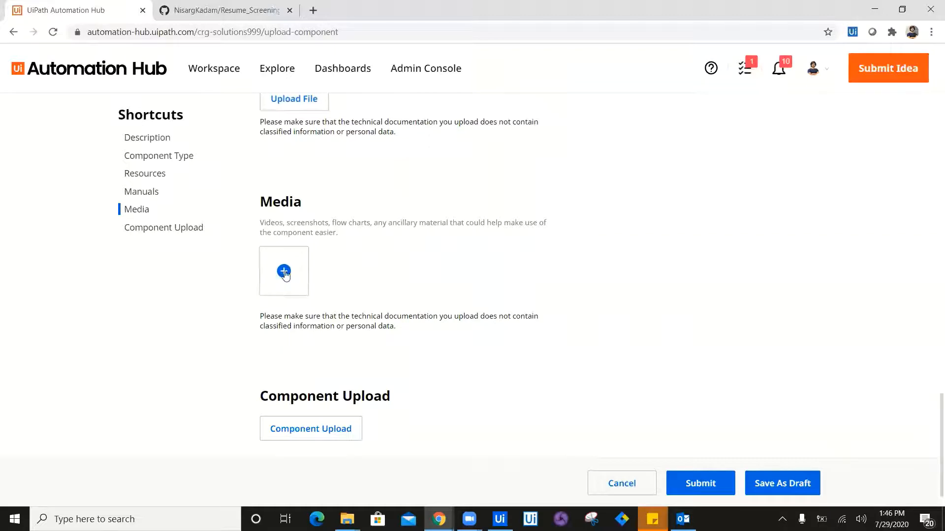
pyautogui.moveTo(318, 302)
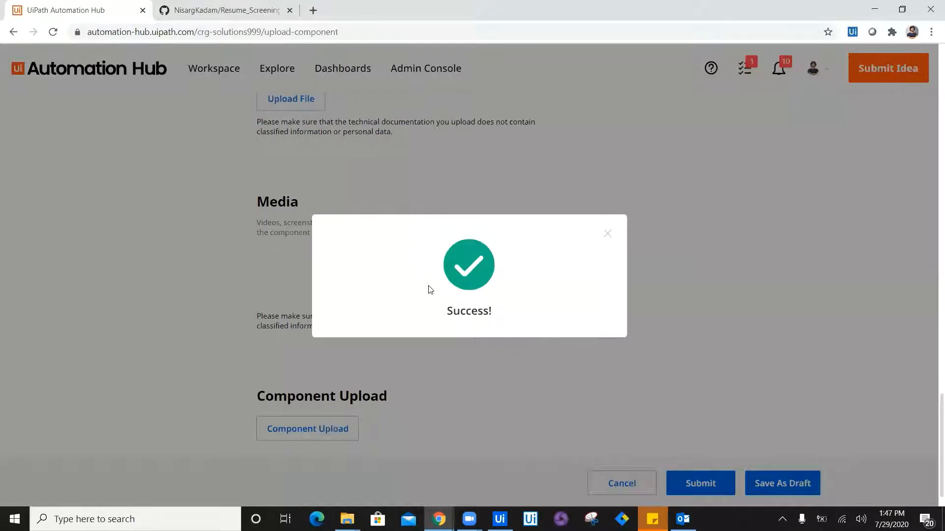
pyautogui.click(607, 233)
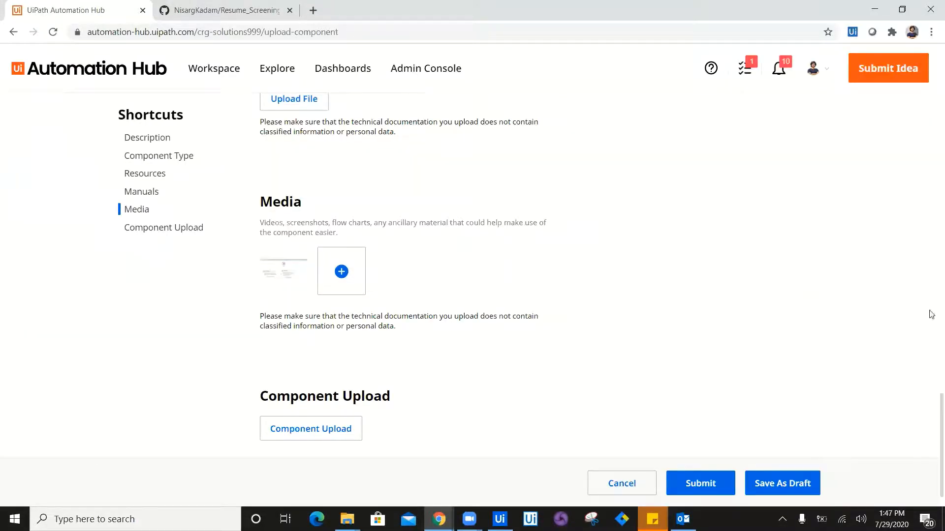
pyautogui.scroll(-3)
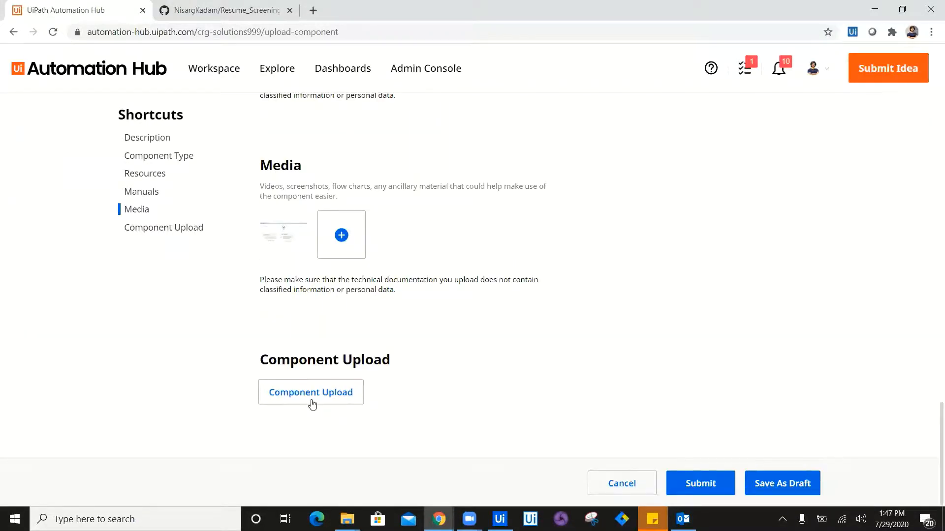
# Open the Submit Files and Version Notes dialog via Component Upload.
pyautogui.click(311, 391)
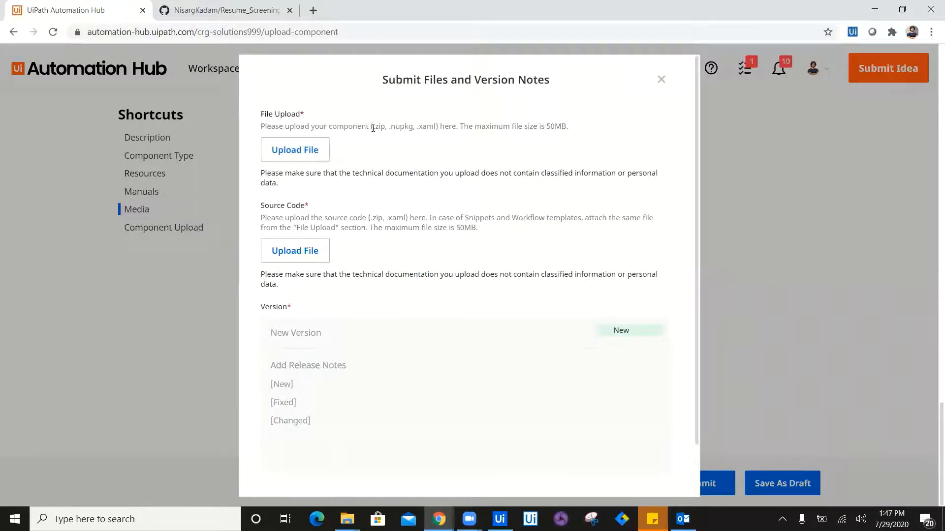
pyautogui.moveTo(457, 126)
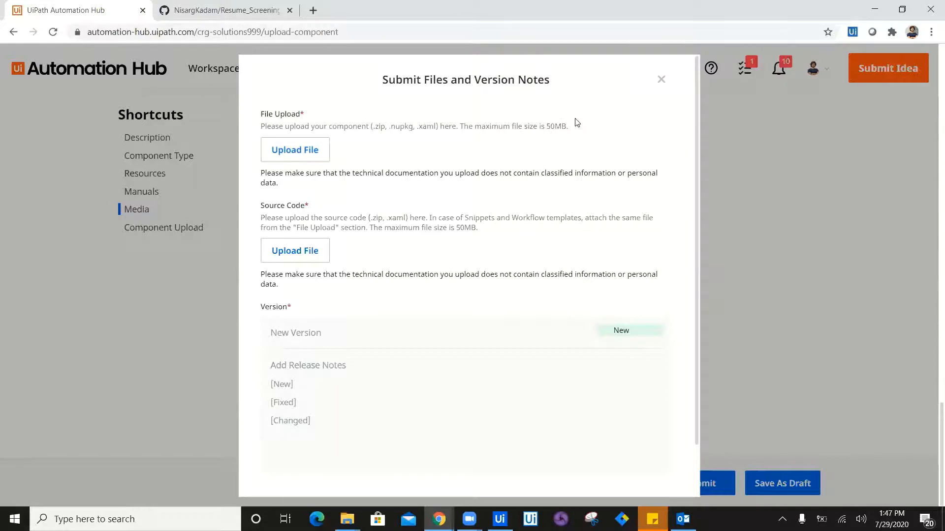
pyautogui.moveTo(274, 208)
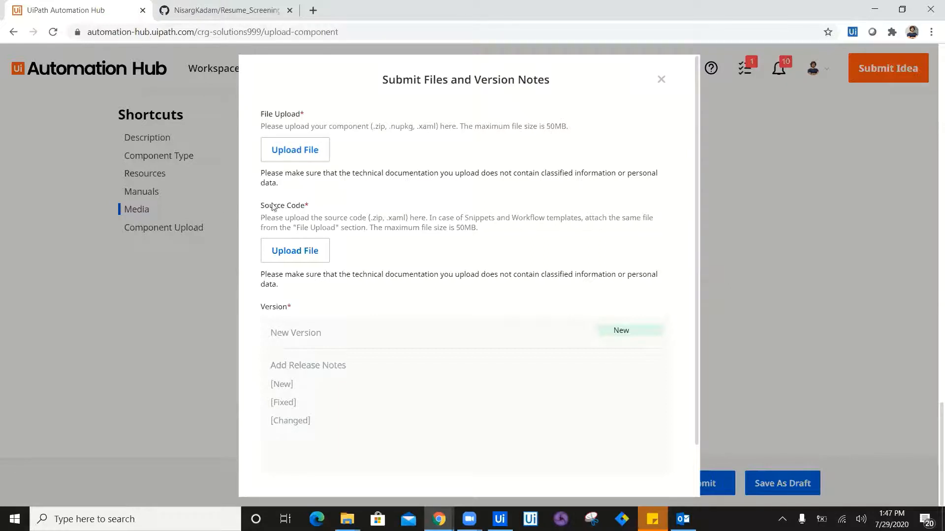
pyautogui.moveTo(317, 214)
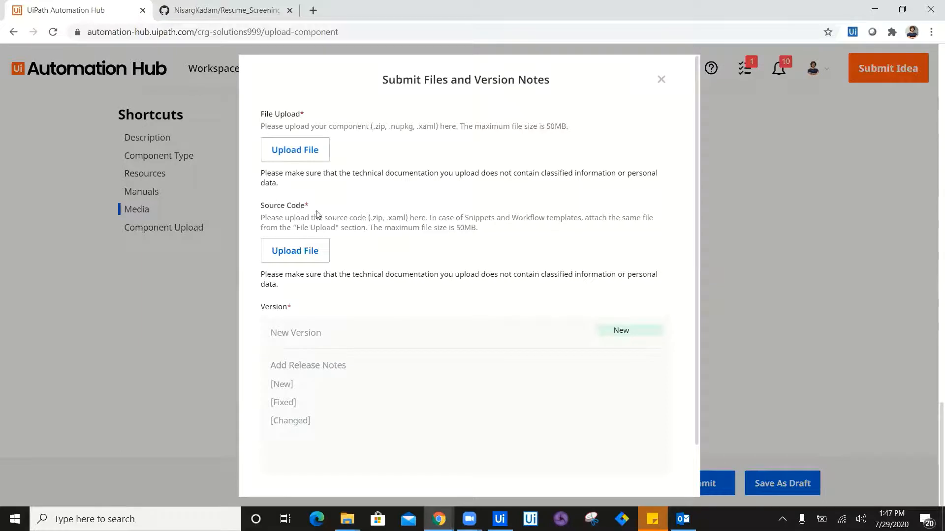
pyautogui.moveTo(370, 225)
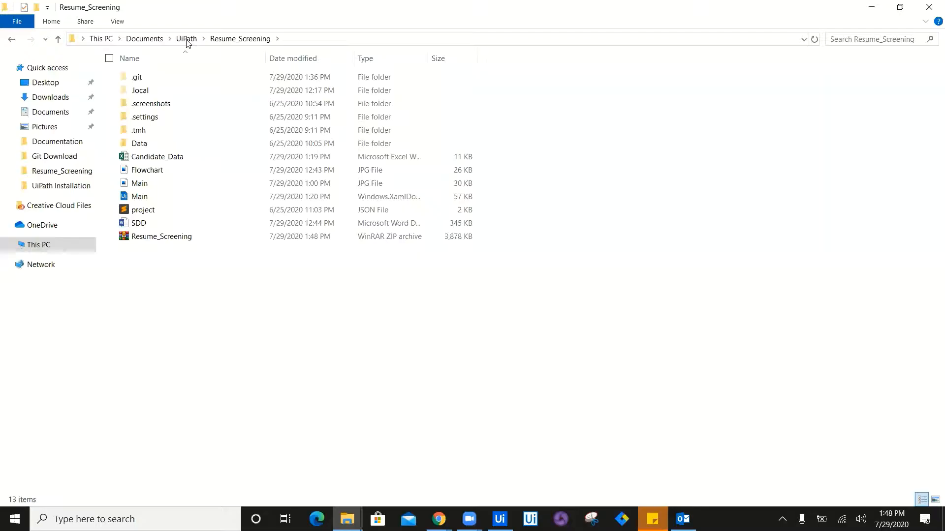
pyautogui.click(162, 236)
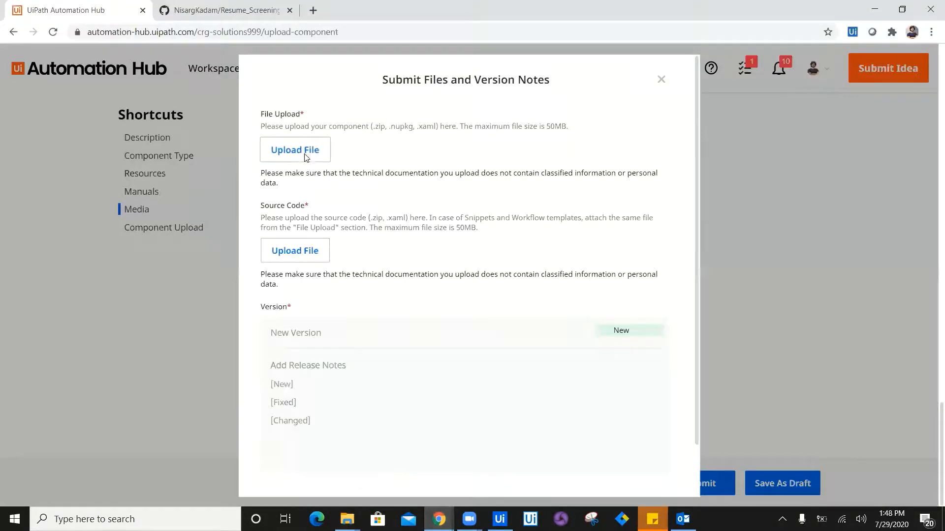
# Upload the component zip and the Resume_Screening zip as source code.
pyautogui.click(295, 149)
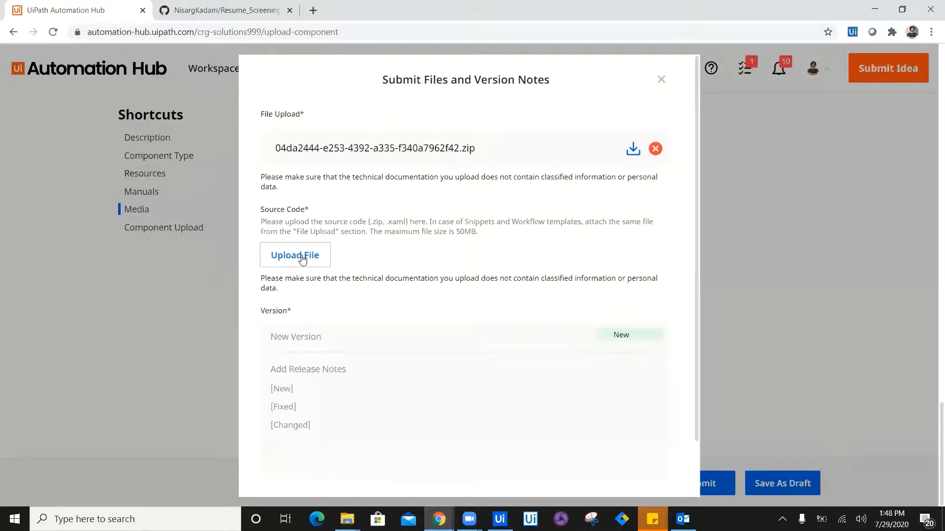
pyautogui.click(295, 255)
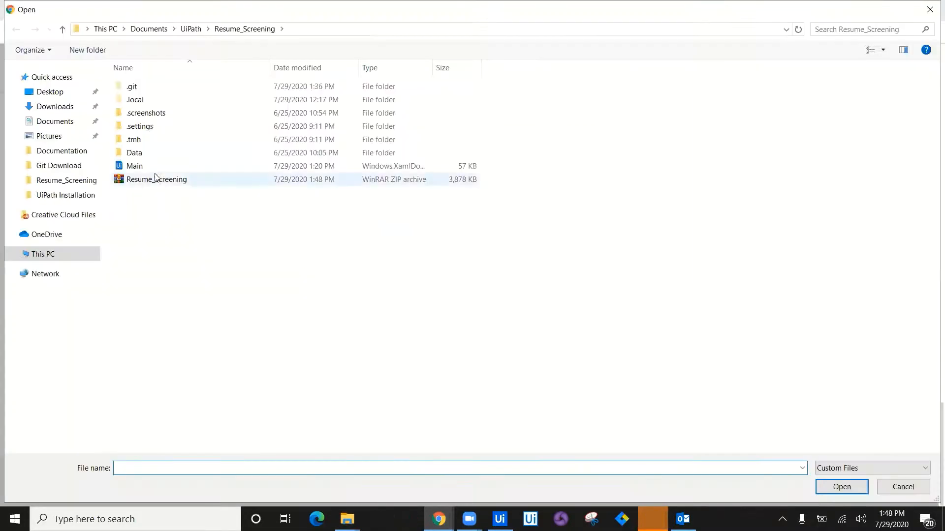
pyautogui.click(841, 486)
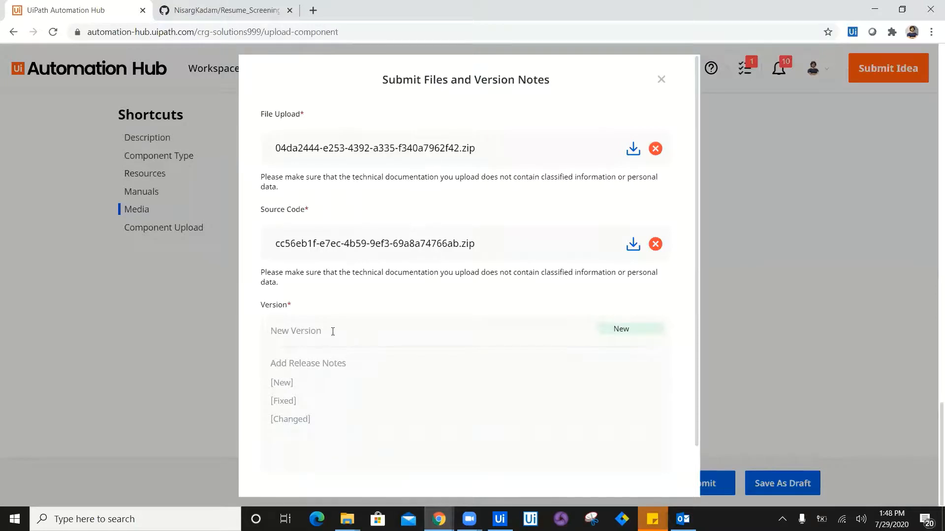
# Enter New Version 1.0 and release notes 'NA', then save the version details.
pyautogui.write('1.0')
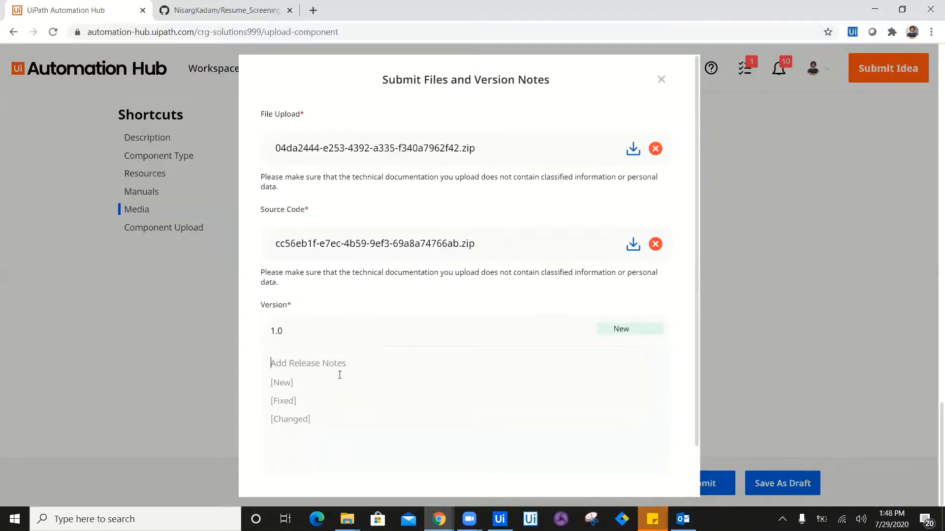
pyautogui.write('NA')
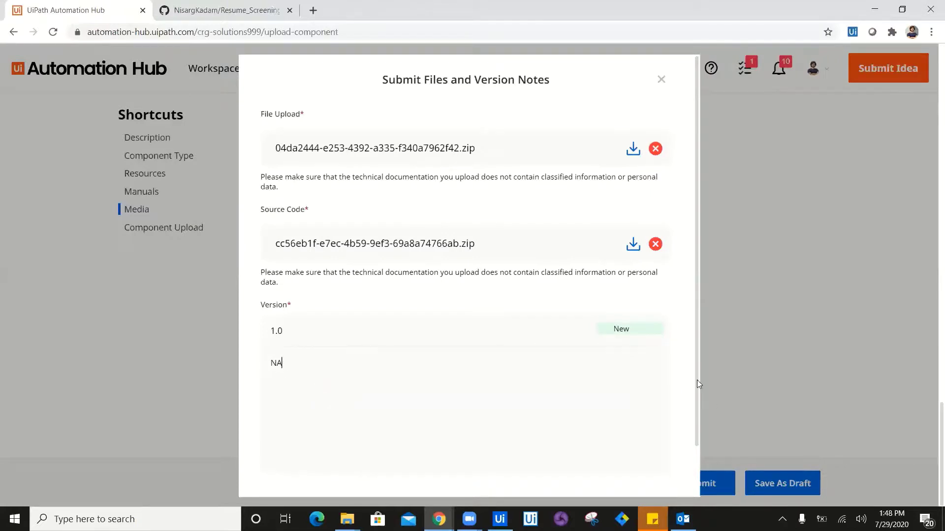
pyautogui.scroll(-3)
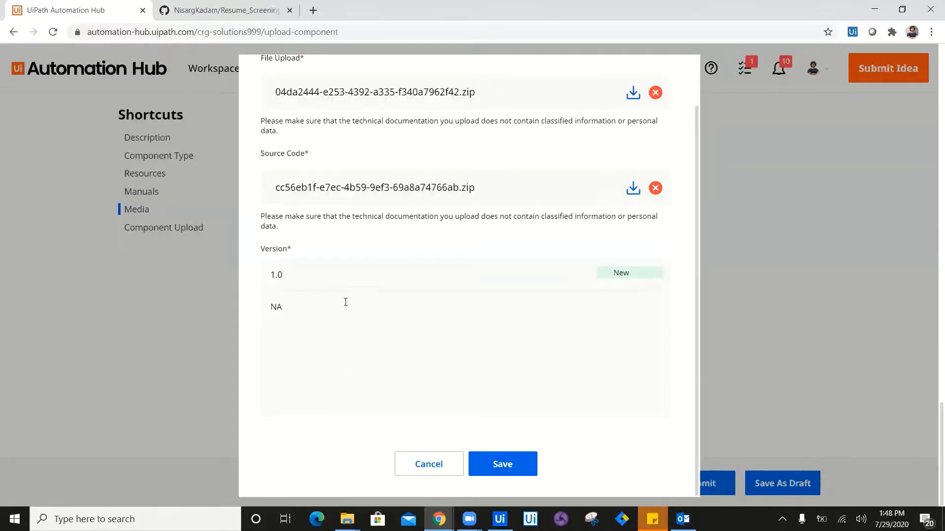
pyautogui.click(502, 465)
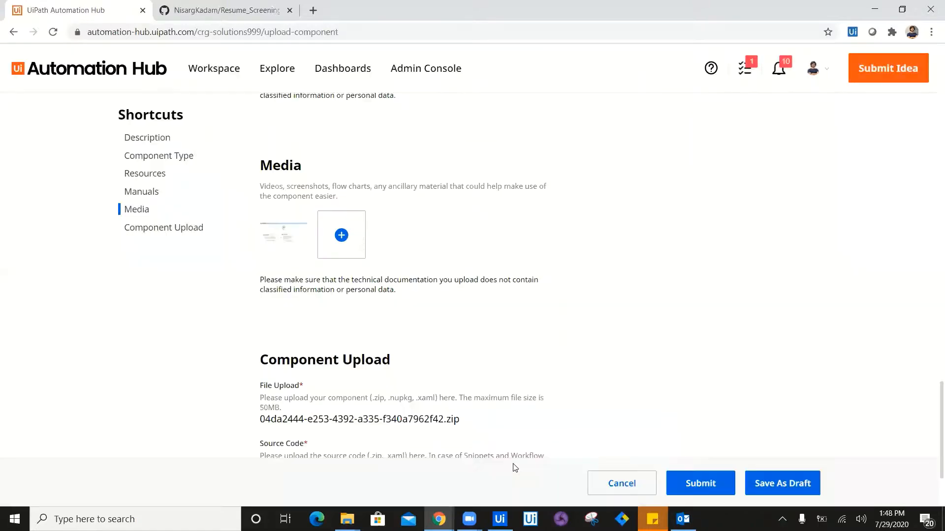
pyautogui.moveTo(931, 400)
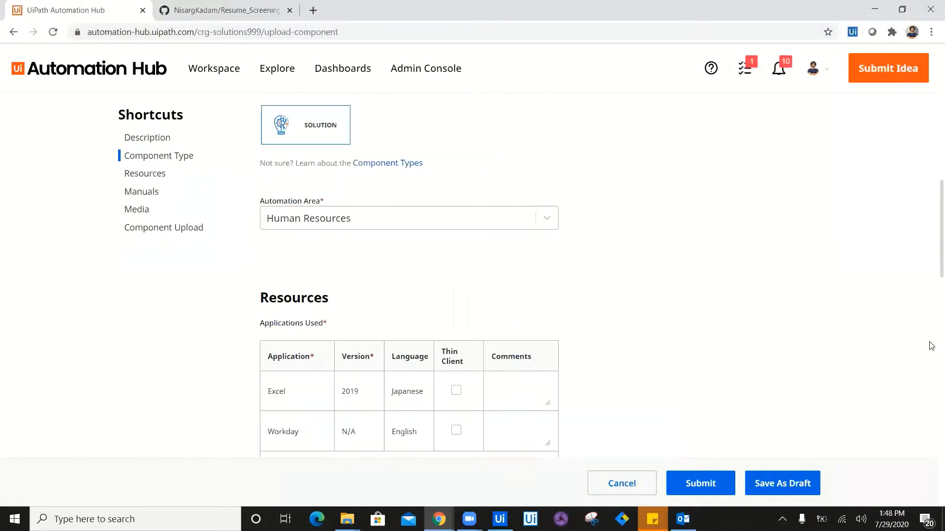
# Review the upload form and save the Resume Screening component as a draft.
pyautogui.scroll(-3)
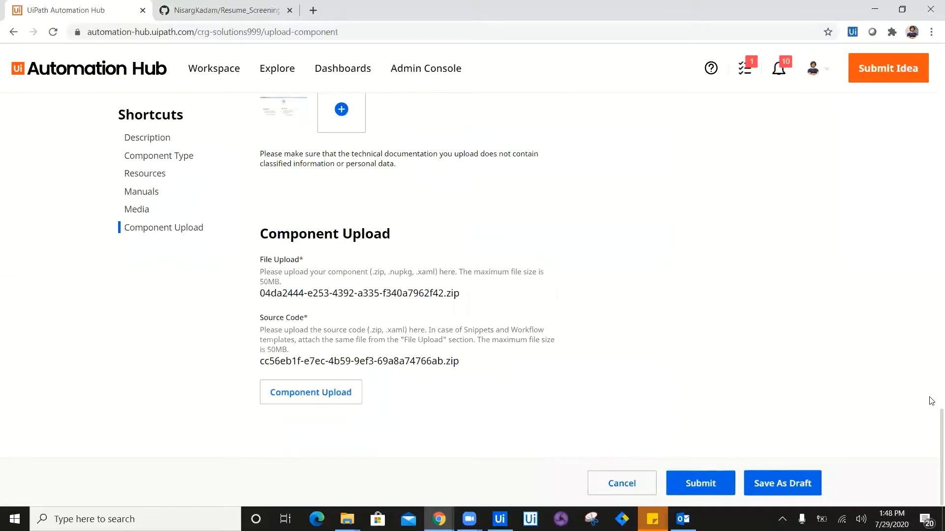
pyautogui.scroll(3)
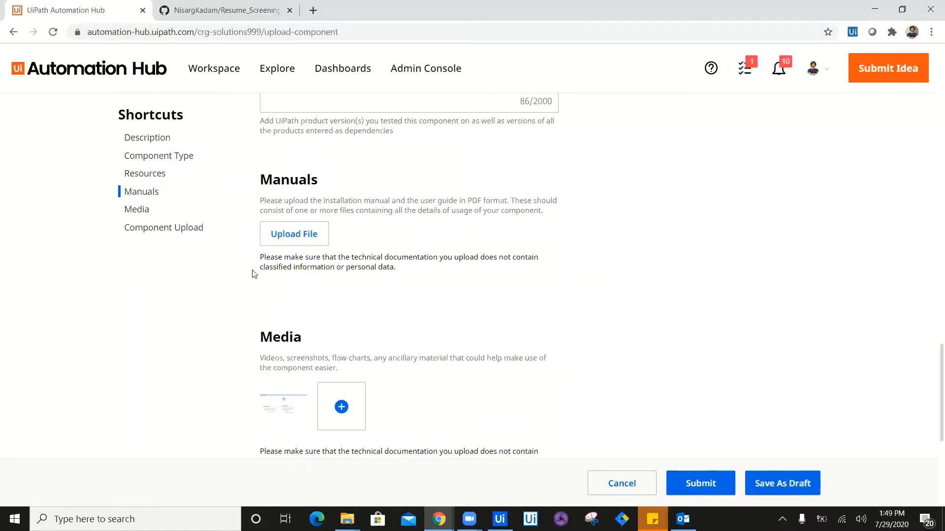
pyautogui.moveTo(771, 486)
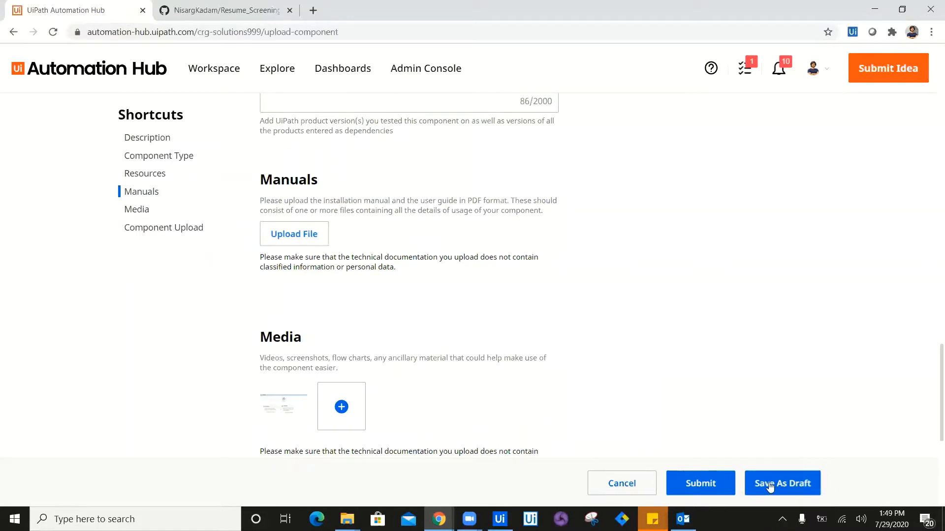
pyautogui.click(782, 483)
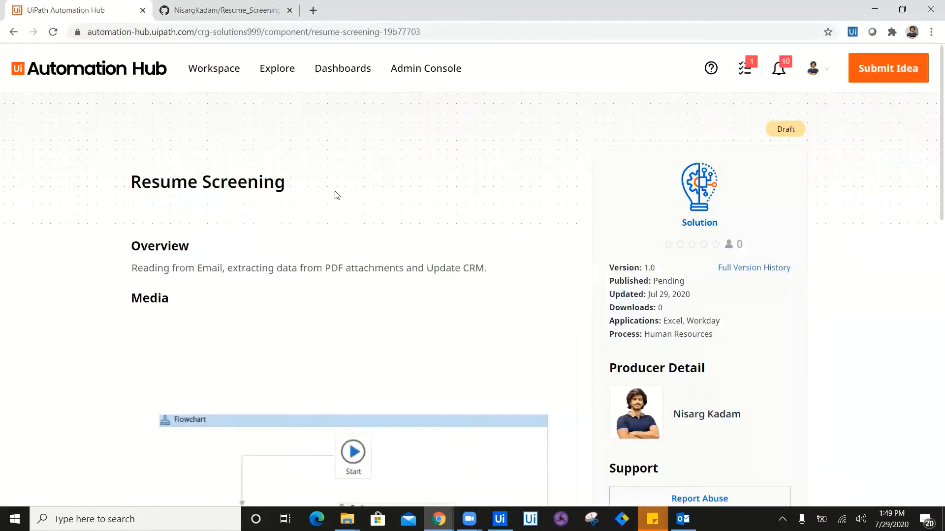
# Show the Workspace dropdown from the draft component page to reach My Components.
pyautogui.scroll(-3)
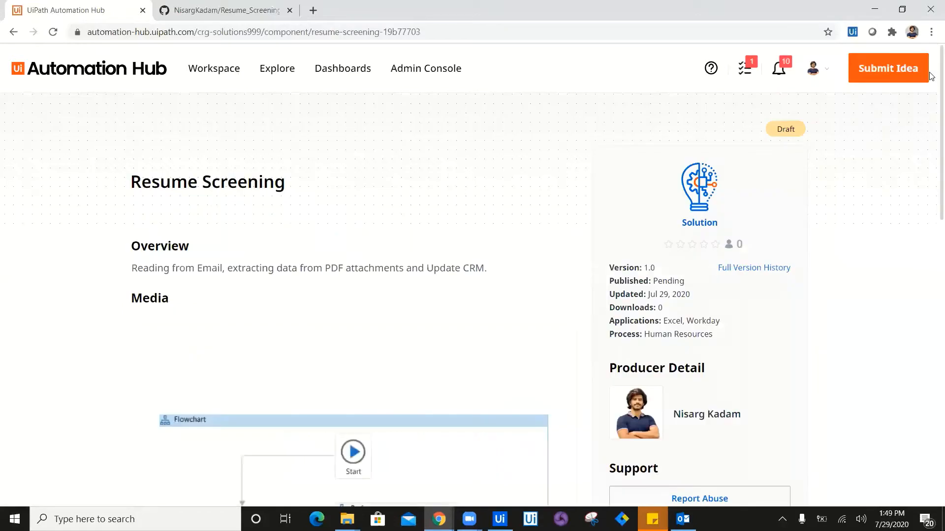
pyautogui.moveTo(109, 131)
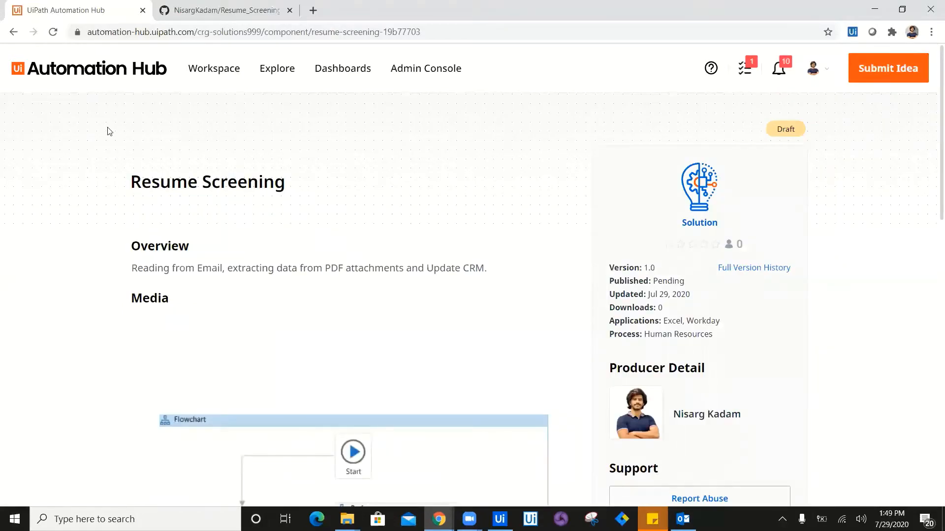
pyautogui.click(214, 69)
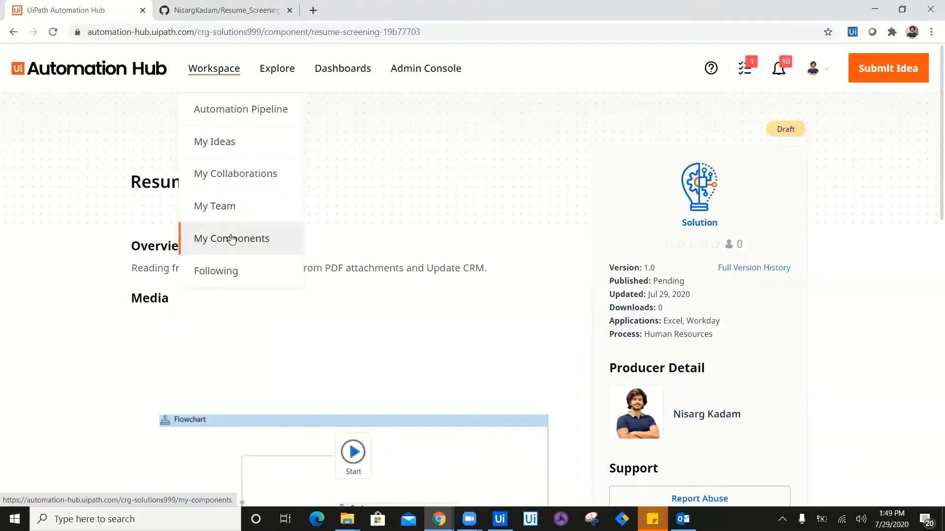